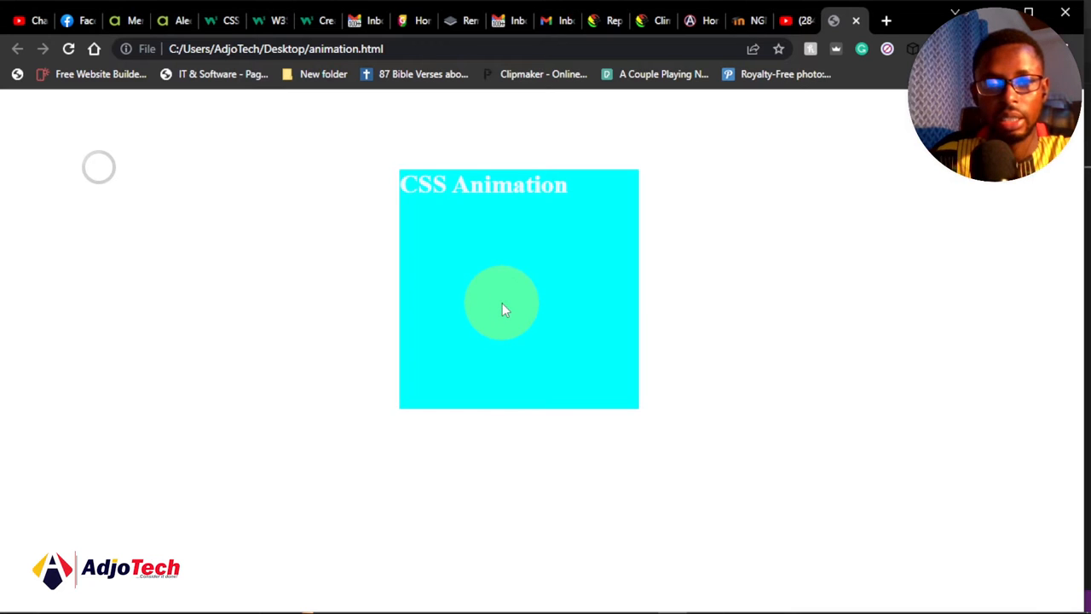
# Reload the earlier preview page a few times to replay its colour animation
pyautogui.click(69, 47)
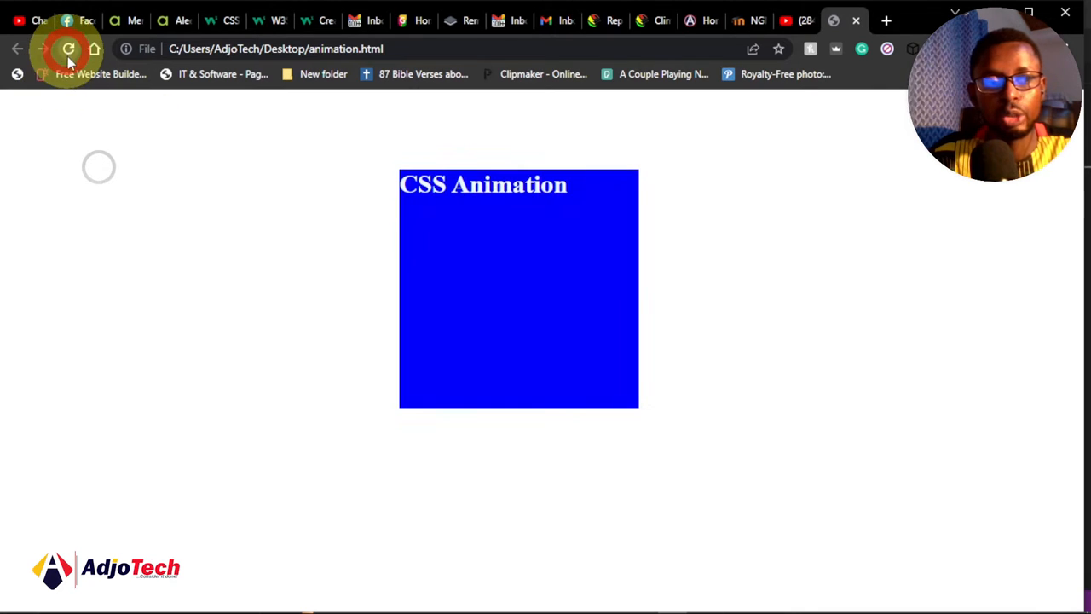
pyautogui.click(68, 48)
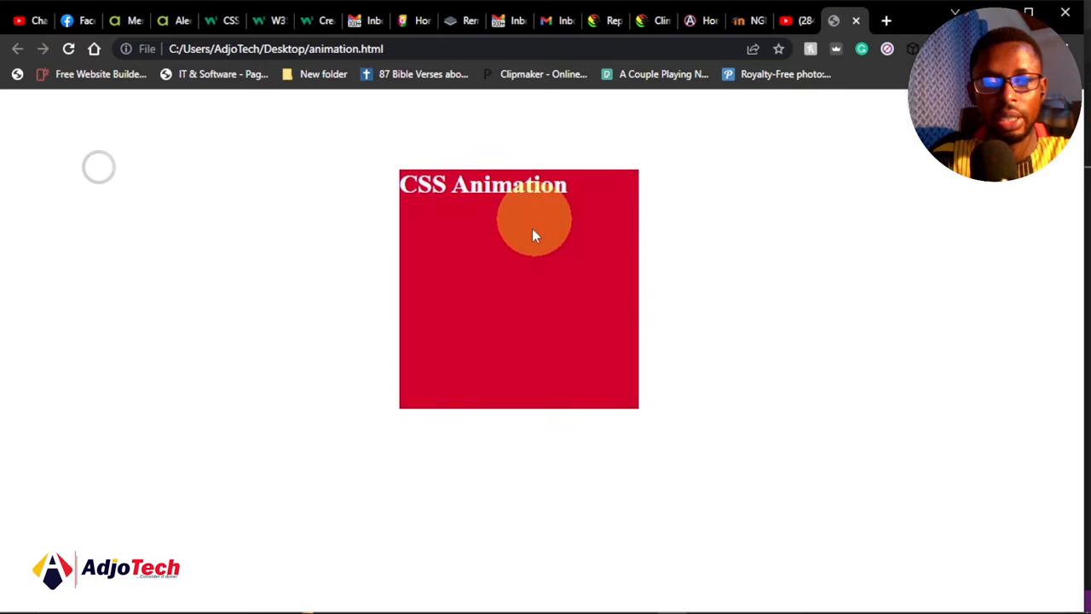
pyautogui.click(68, 48)
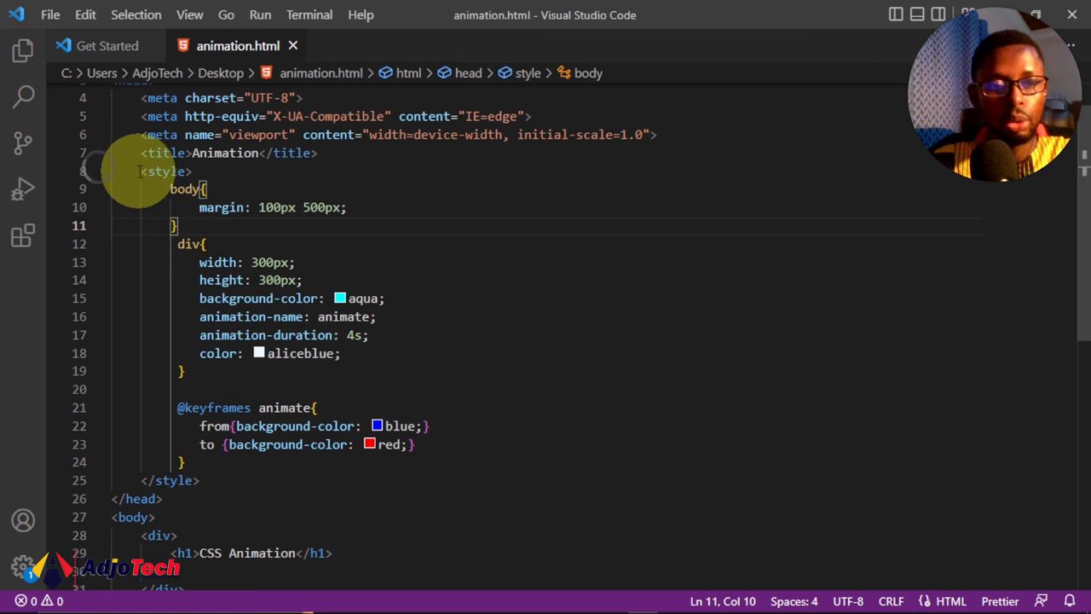
pyautogui.moveTo(142, 170); pyautogui.dragTo(184, 460)
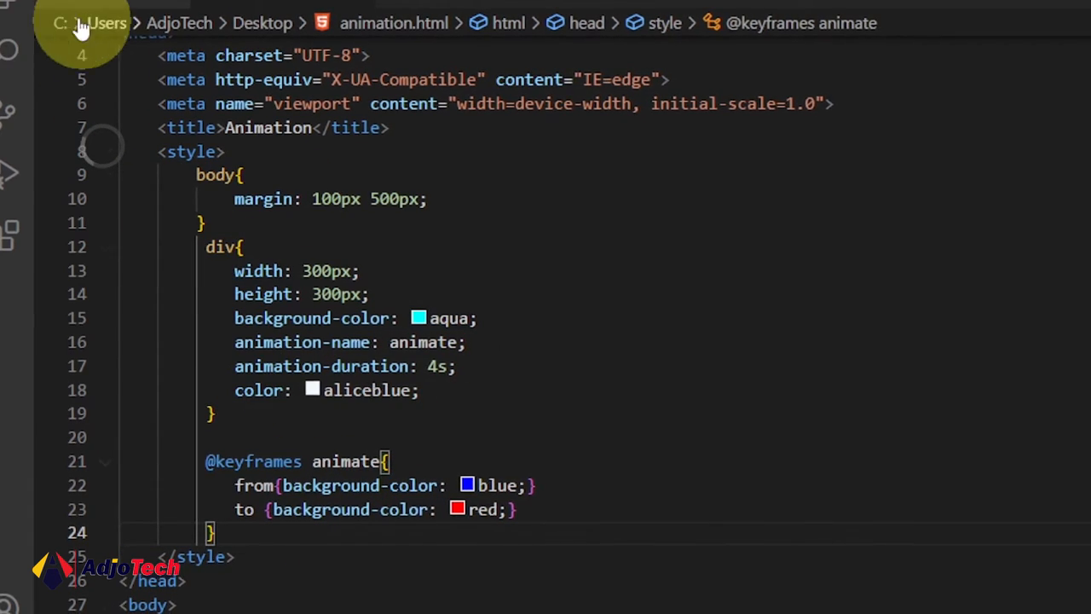
# Create a new text file and save it to the Desktop as Animate.html with HTML file type
pyautogui.click(49, 14)
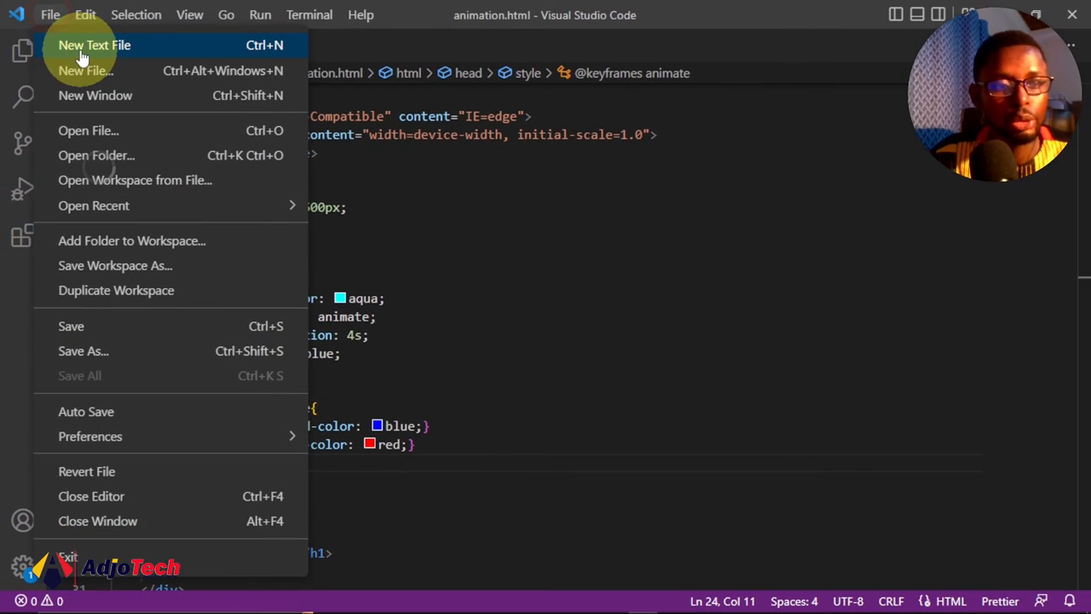
pyautogui.click(93, 44)
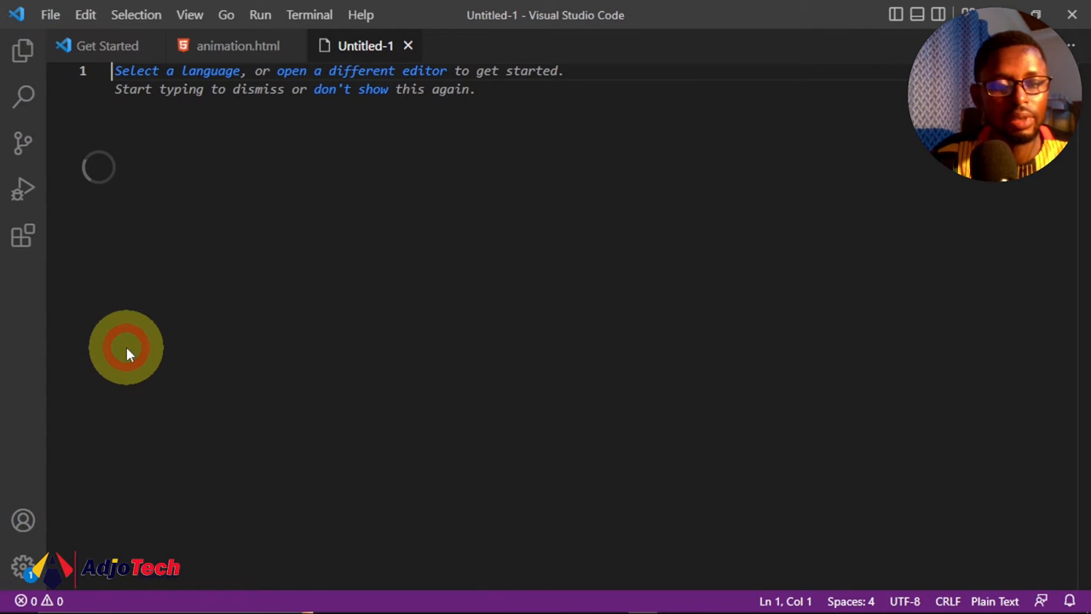
pyautogui.press('ctrl+s')
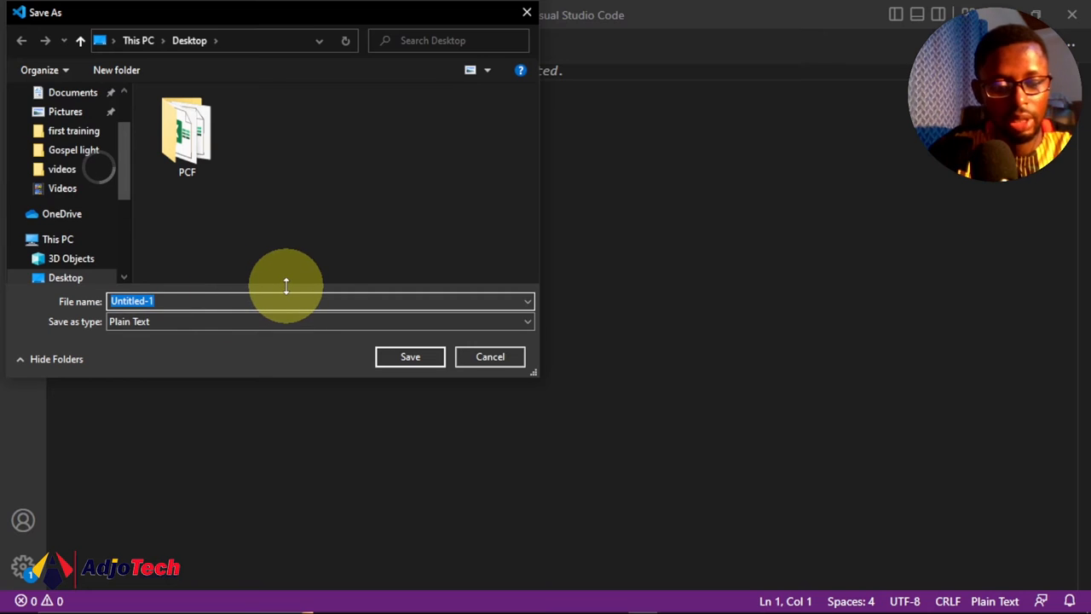
pyautogui.write('Animate')
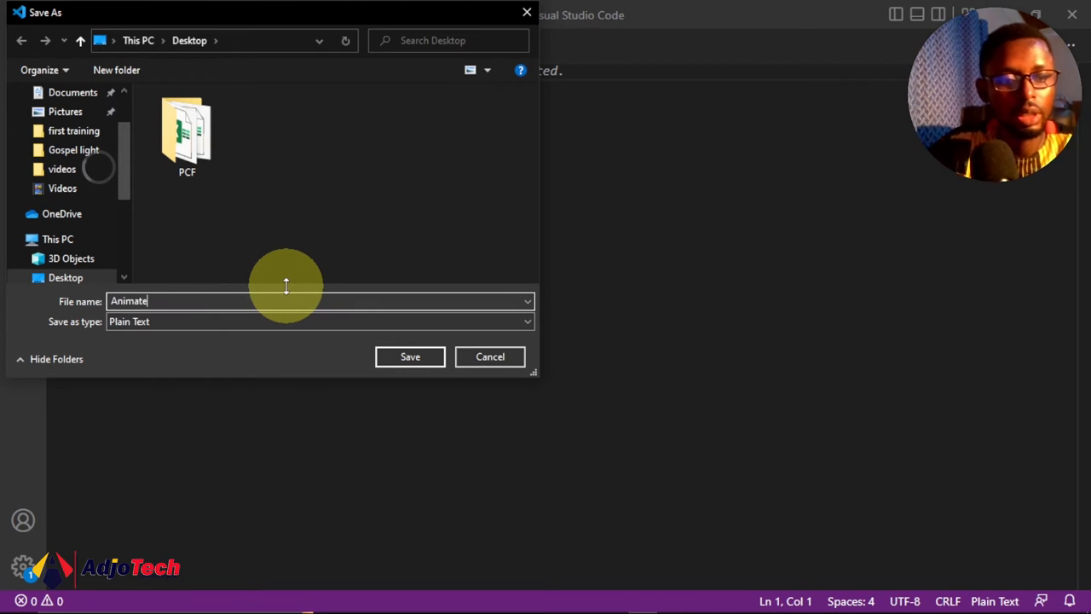
pyautogui.click(320, 321)
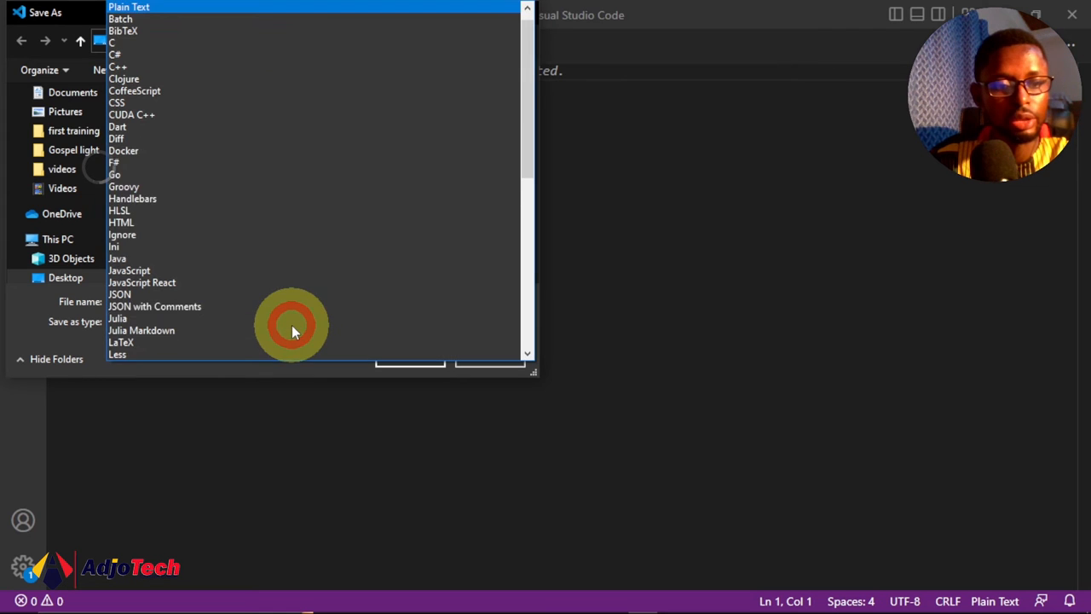
pyautogui.click(121, 222)
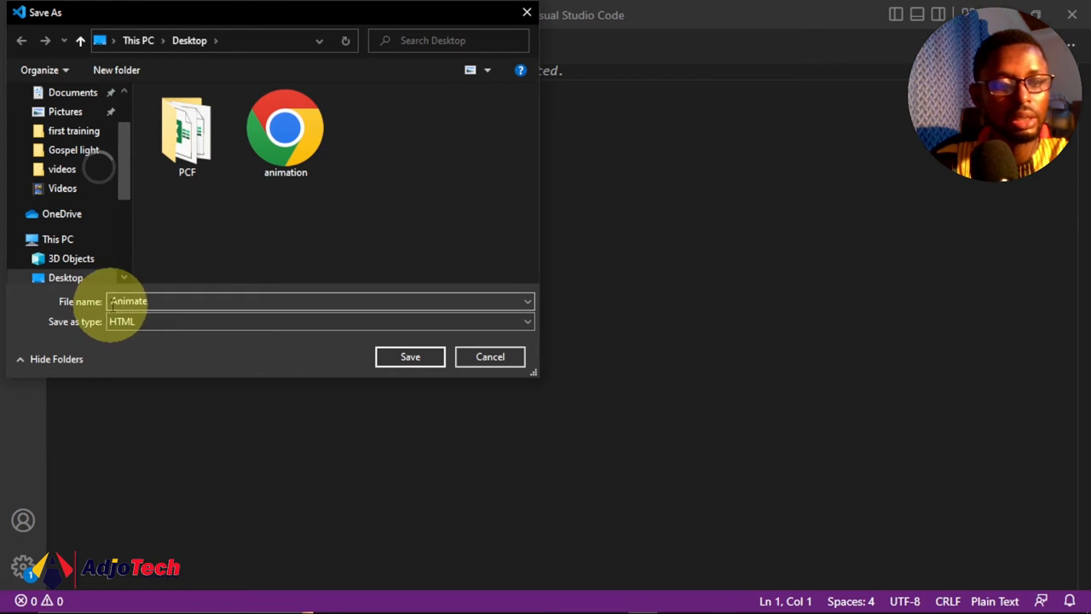
pyautogui.click(409, 356)
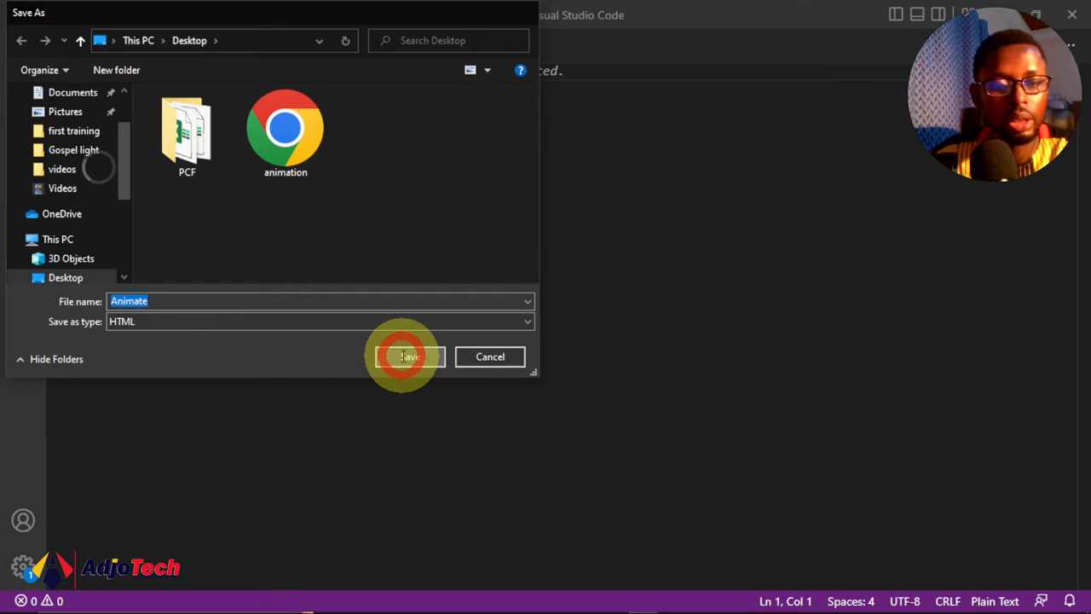
pyautogui.click(409, 357)
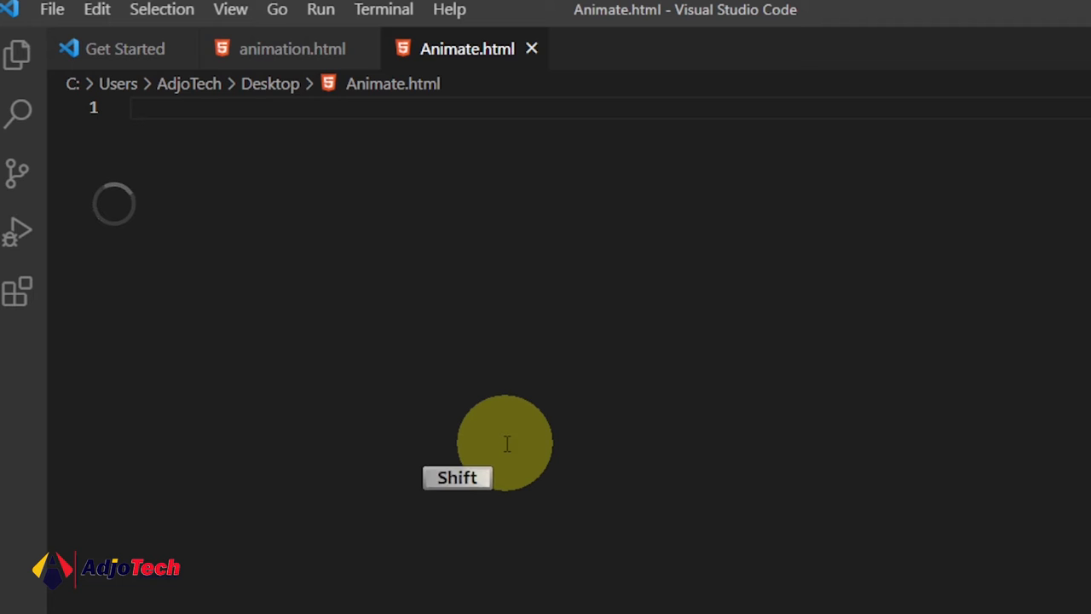
# Expand the ! Emmet boilerplate and set the page title to CSS ANIMATION
pyautogui.write('!')
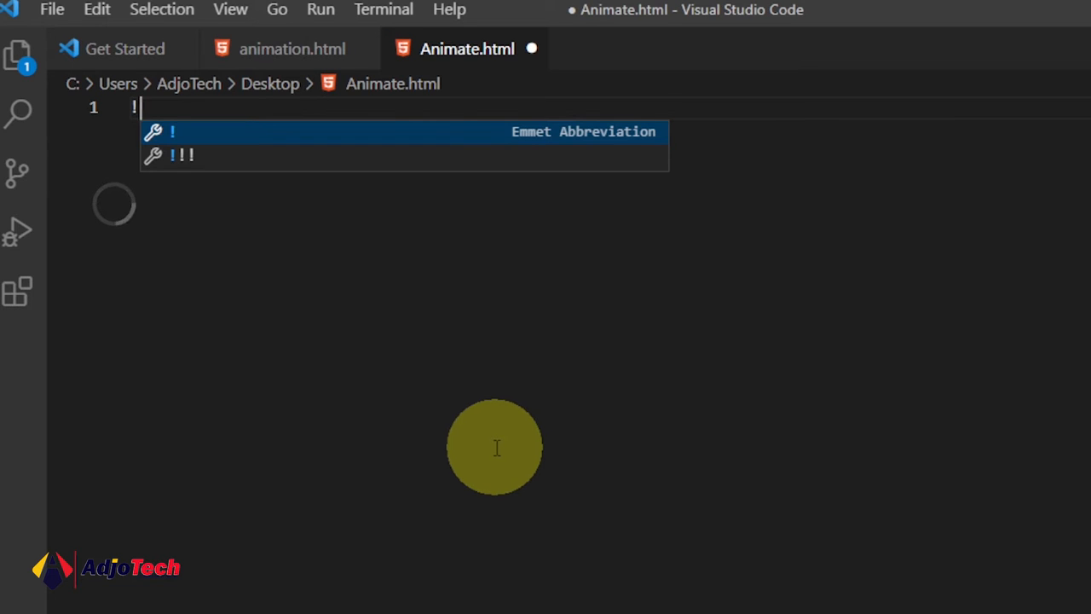
pyautogui.press('Tab')
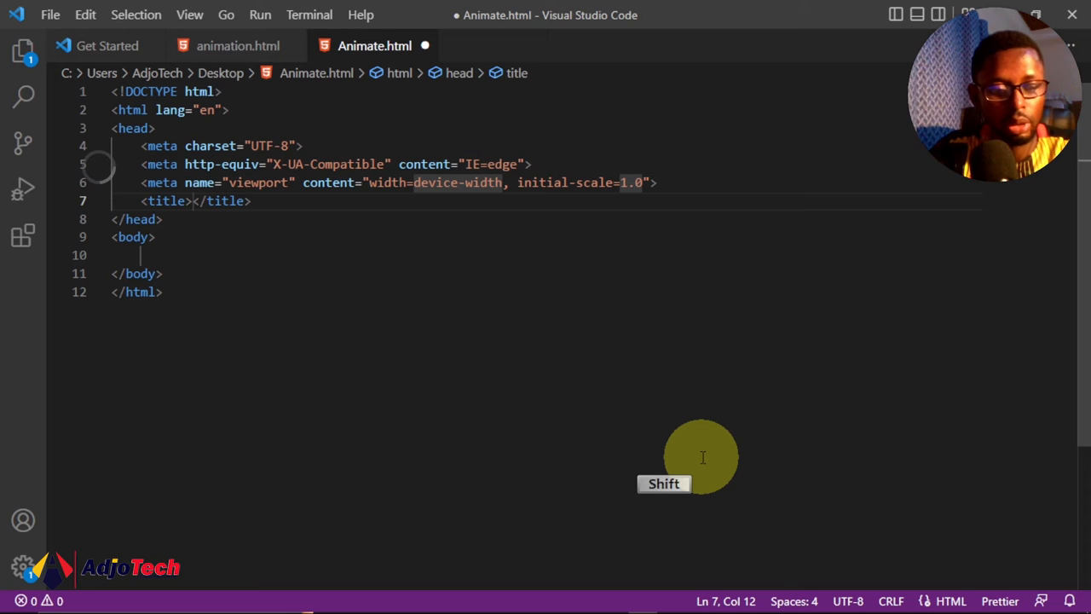
pyautogui.write('CSS')
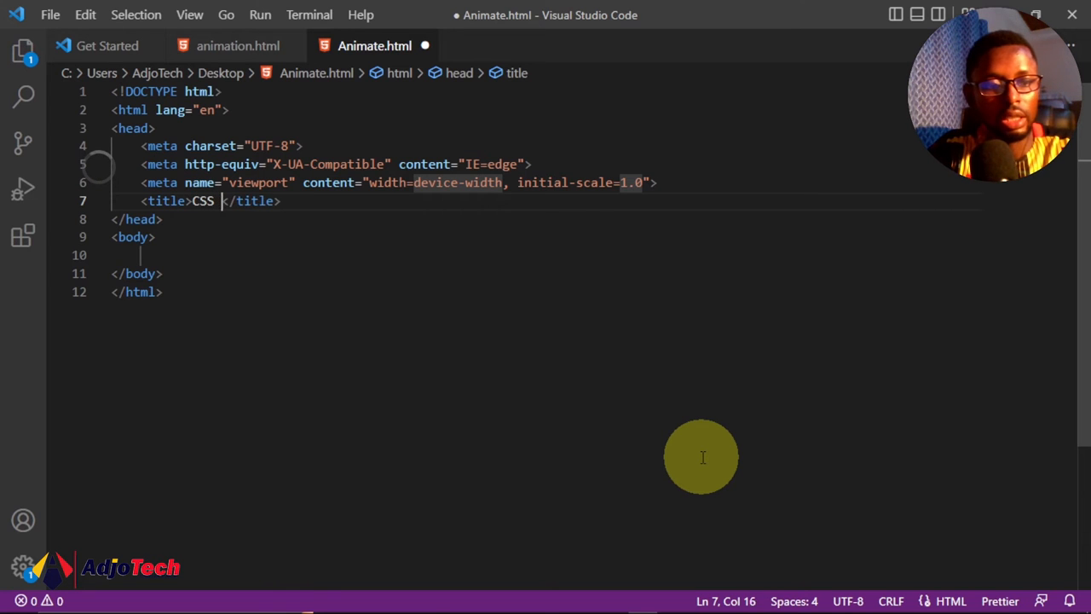
pyautogui.write('ANIMATION')
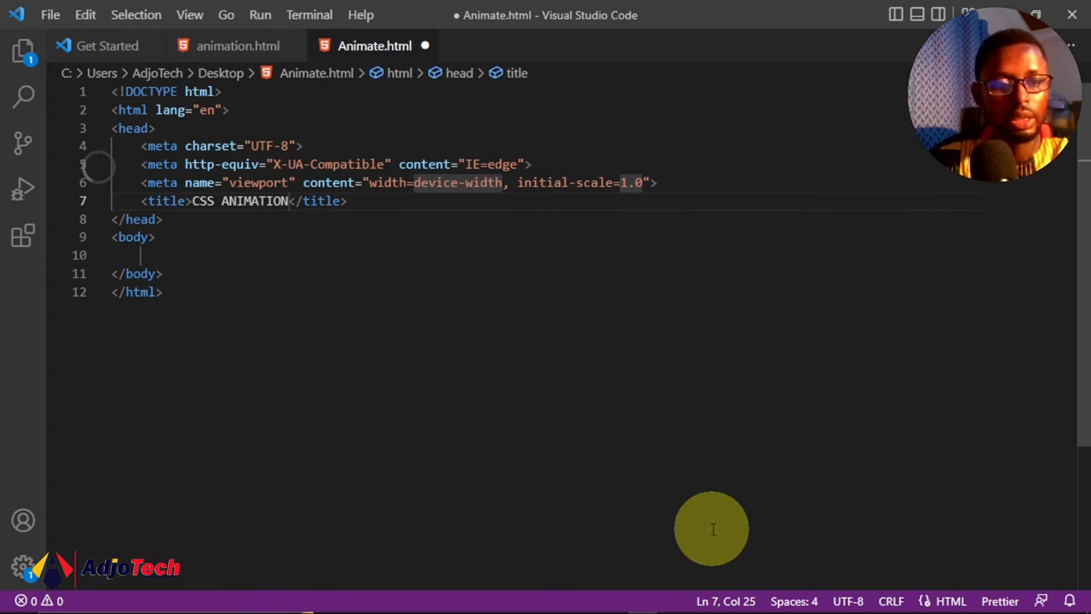
# Add a div in the body containing an h1 heading reading CSS ANIMATION
pyautogui.click(145, 256)
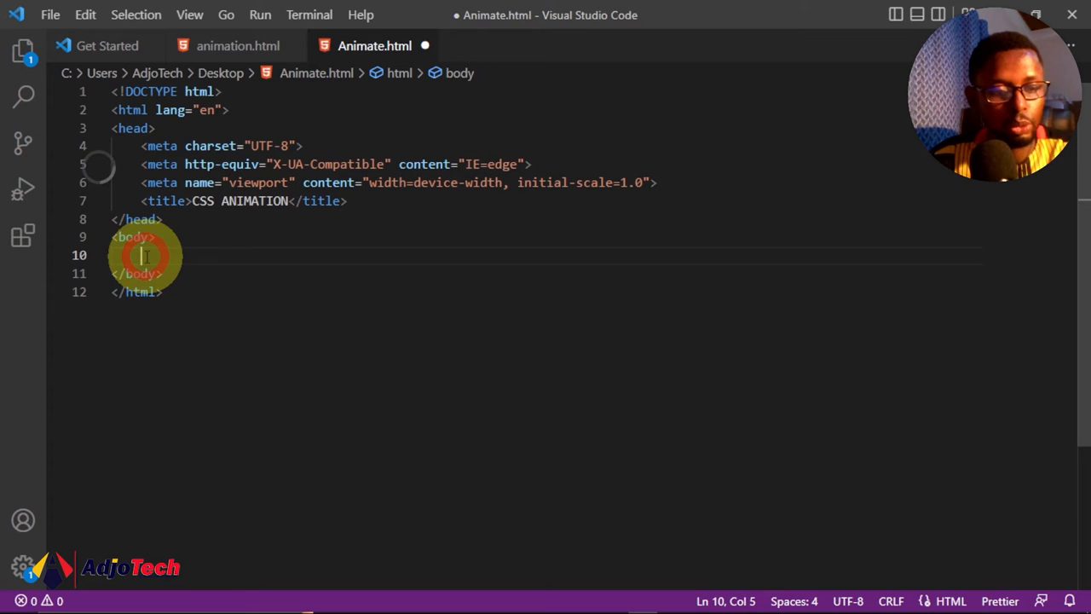
pyautogui.write('div')
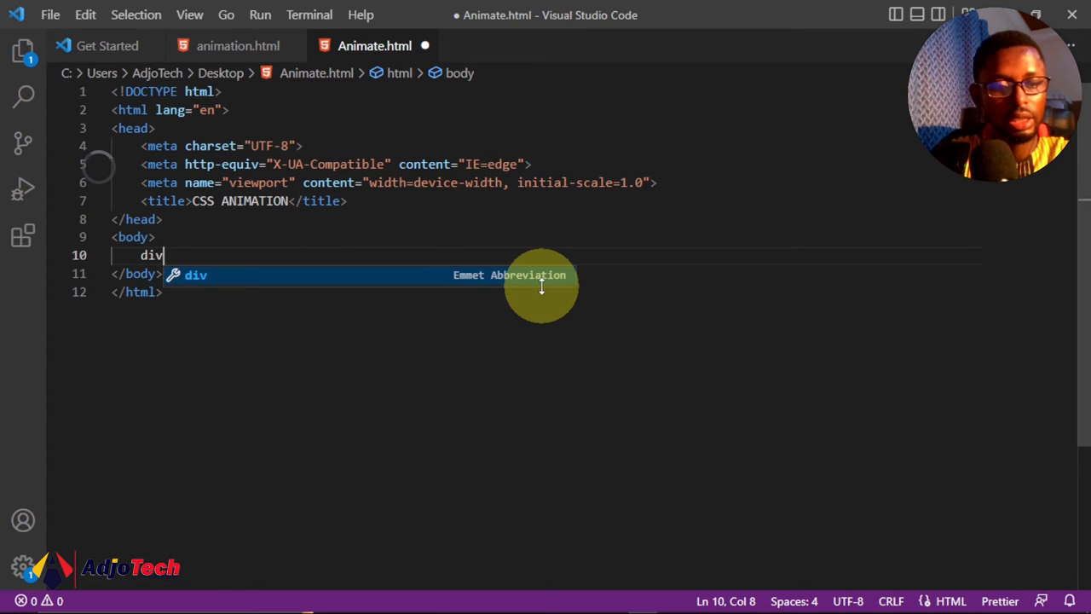
pyautogui.press('Tab')
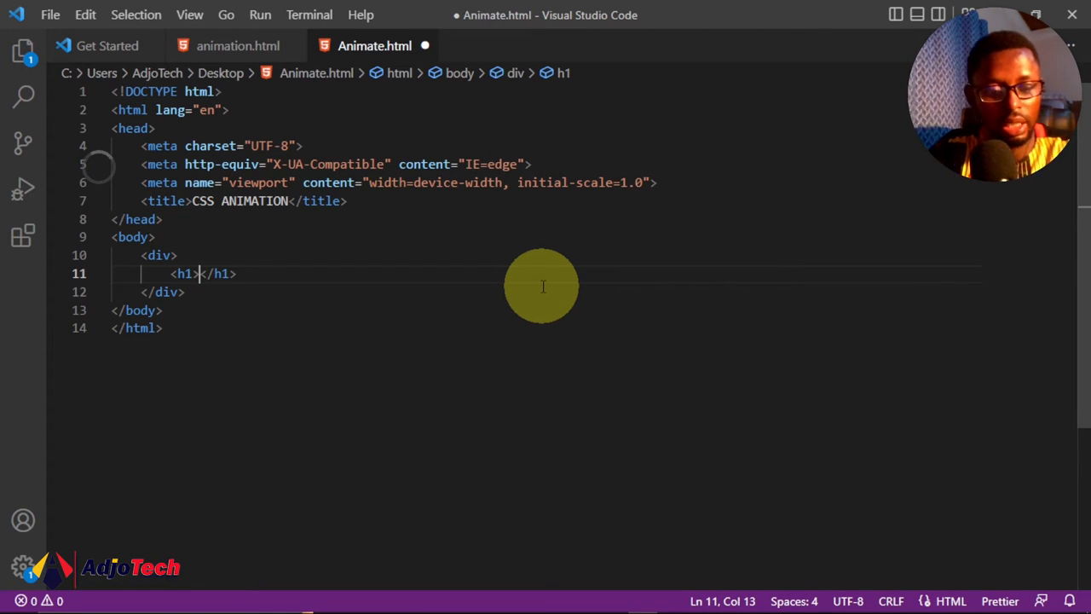
pyautogui.write('CSS ANIMATION')
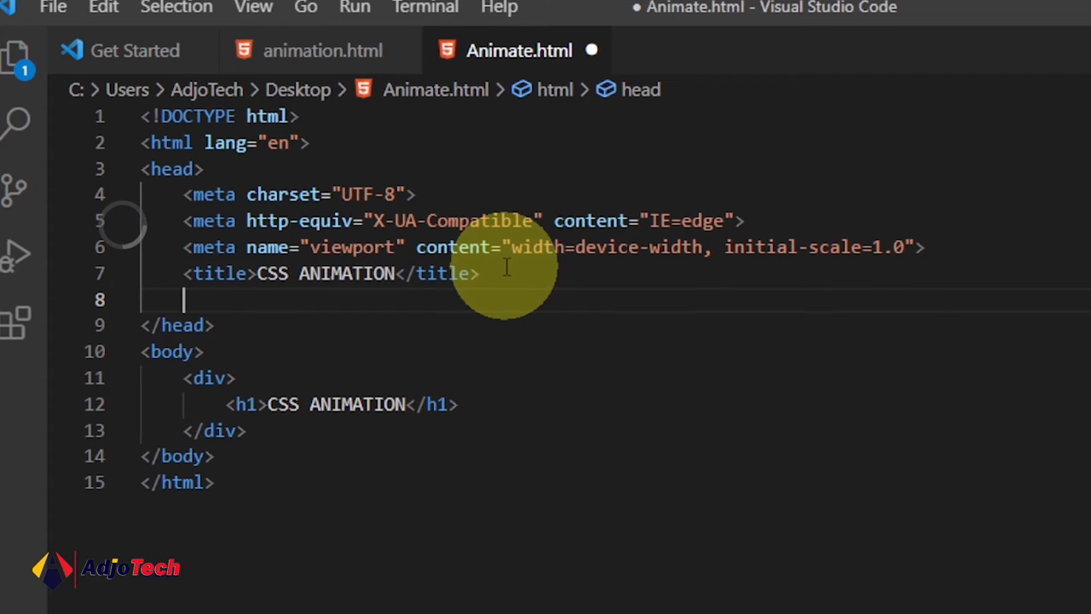
# Add a style block with a body rule setting margin: 100px 500px
pyautogui.write('sty')
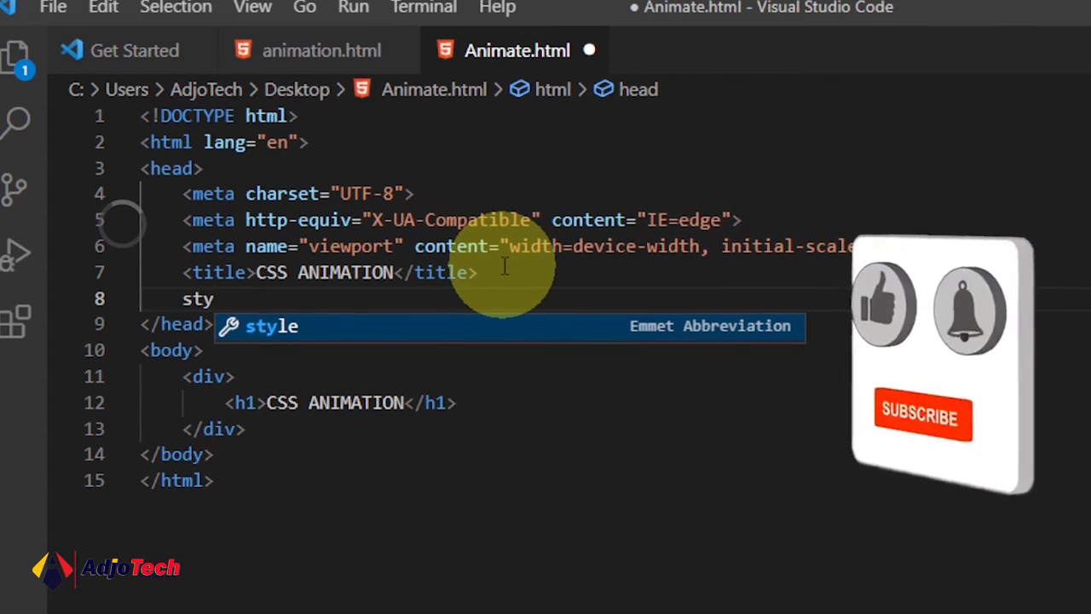
pyautogui.press('Tab')
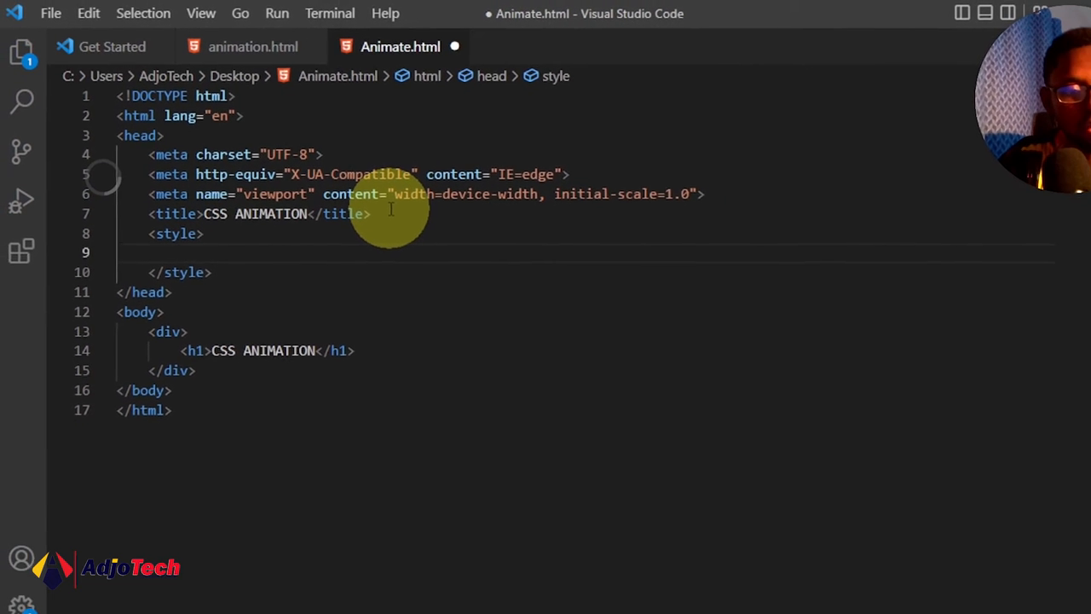
pyautogui.write('b')
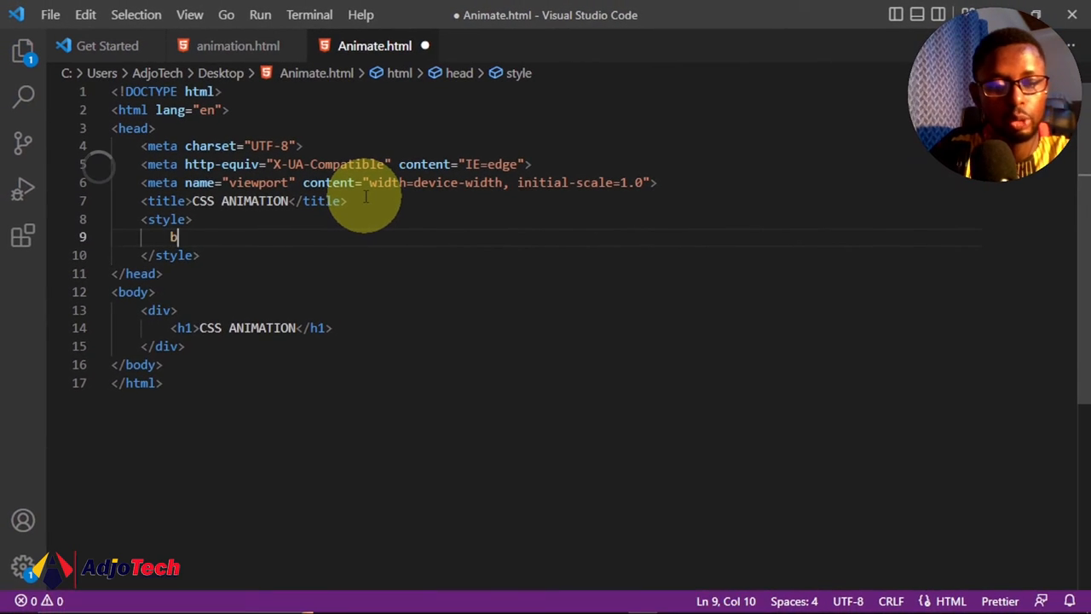
pyautogui.write('ody')
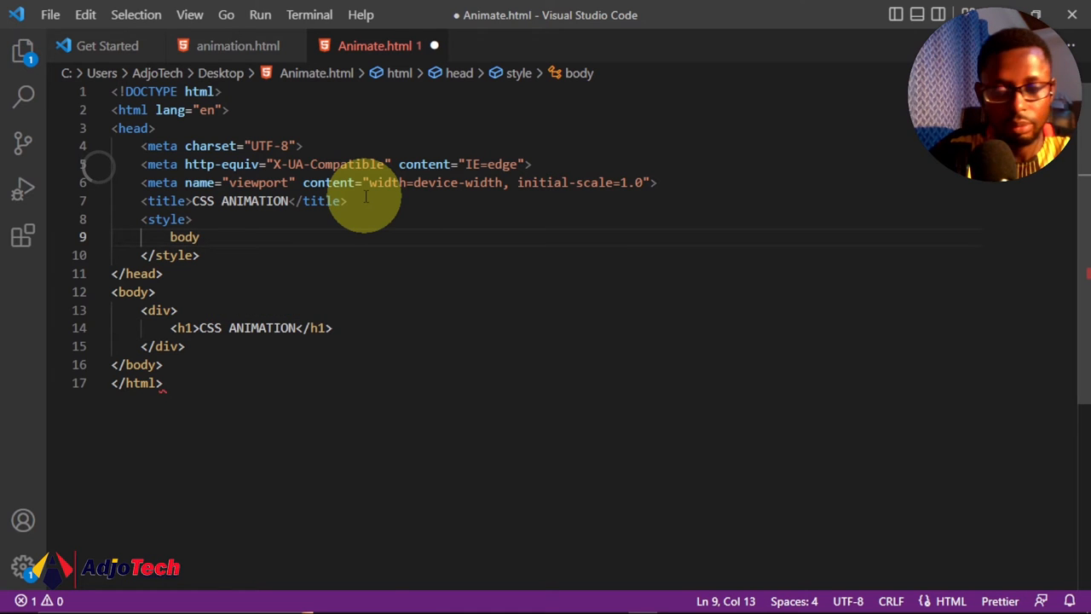
pyautogui.write('{')
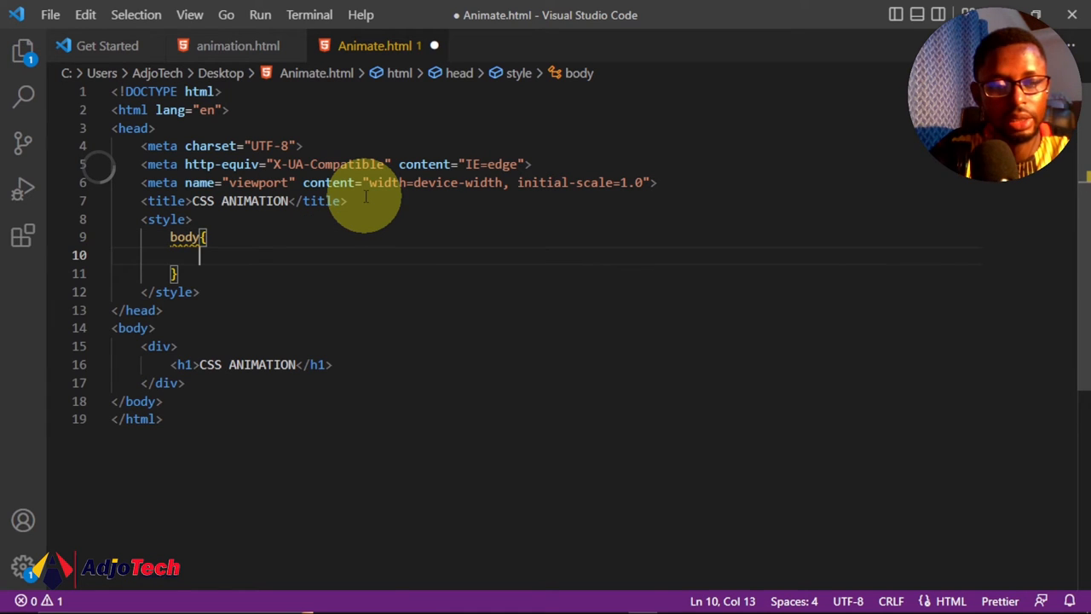
pyautogui.write('margin: 100px ;')
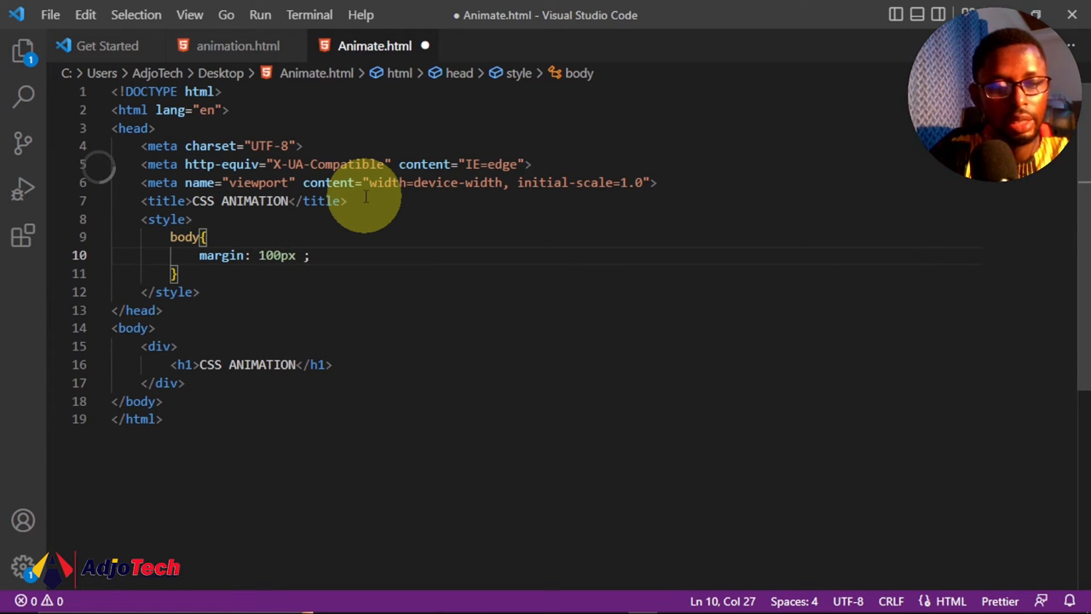
pyautogui.write('5oo')
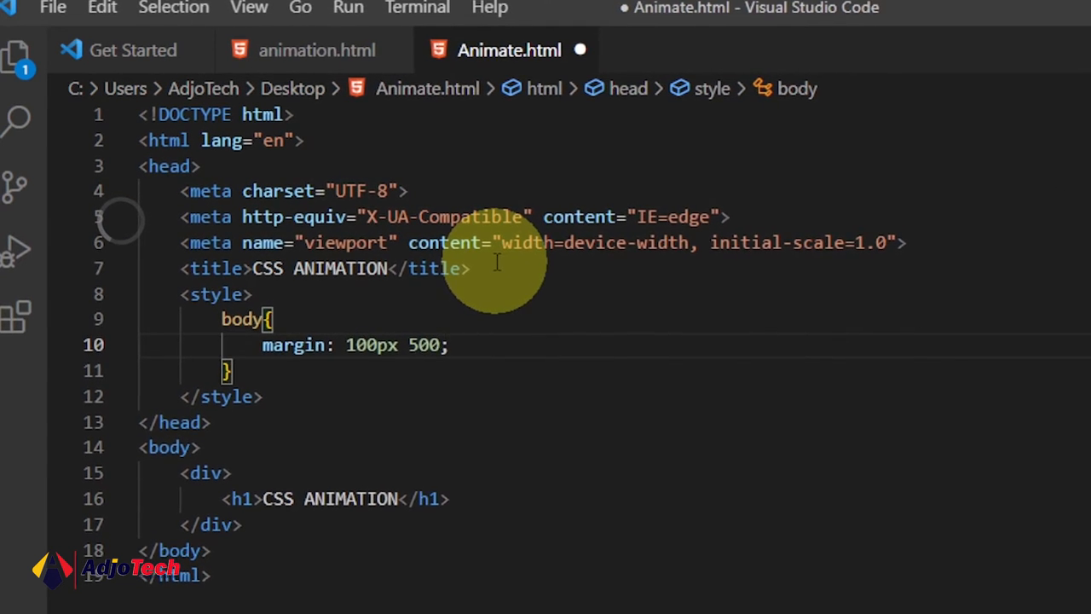
pyautogui.write('px')
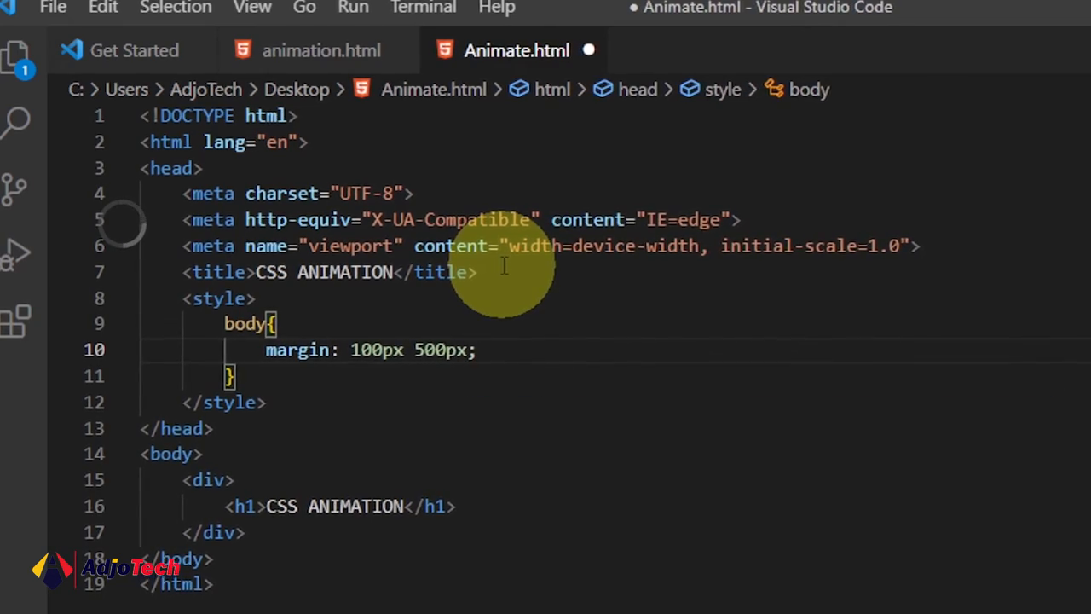
pyautogui.click(481, 353)
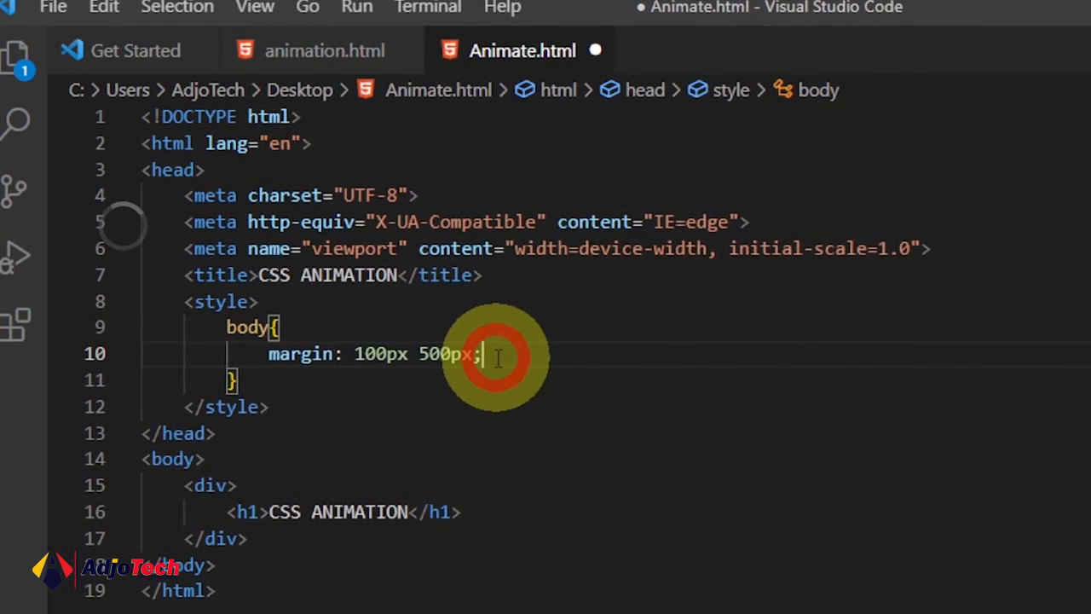
pyautogui.press('Enter')
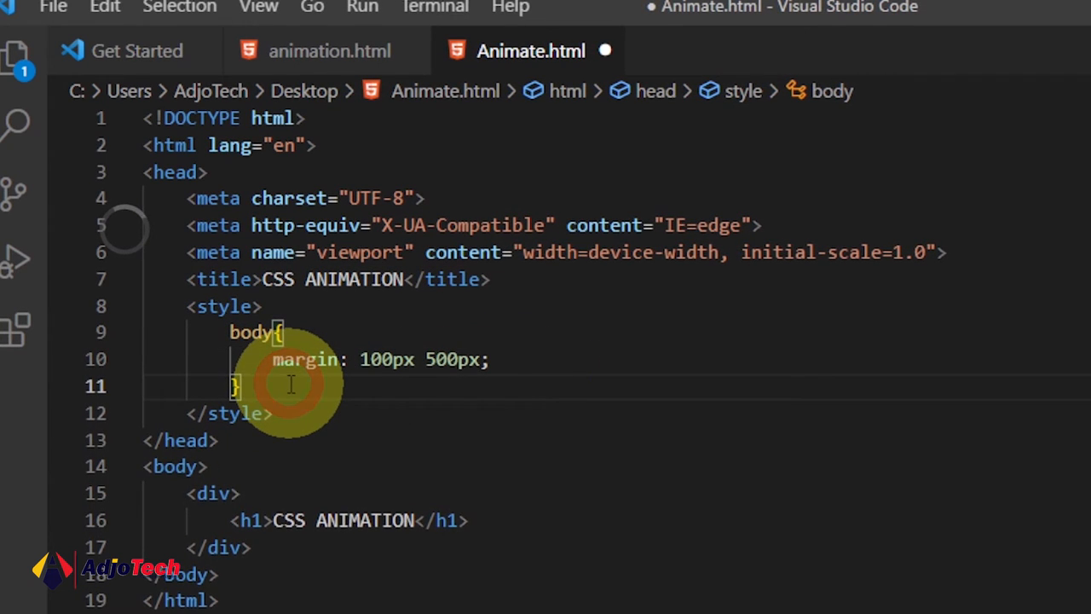
pyautogui.press('enter')
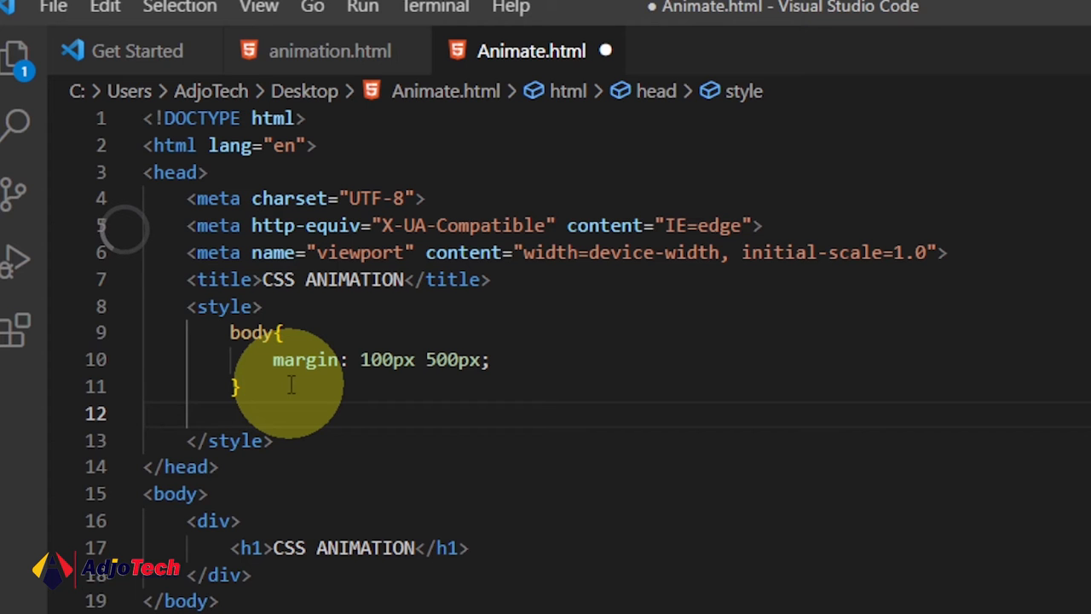
# Add a div rule with width 400px, height 400px and background-color blueviolet
pyautogui.write('div{')
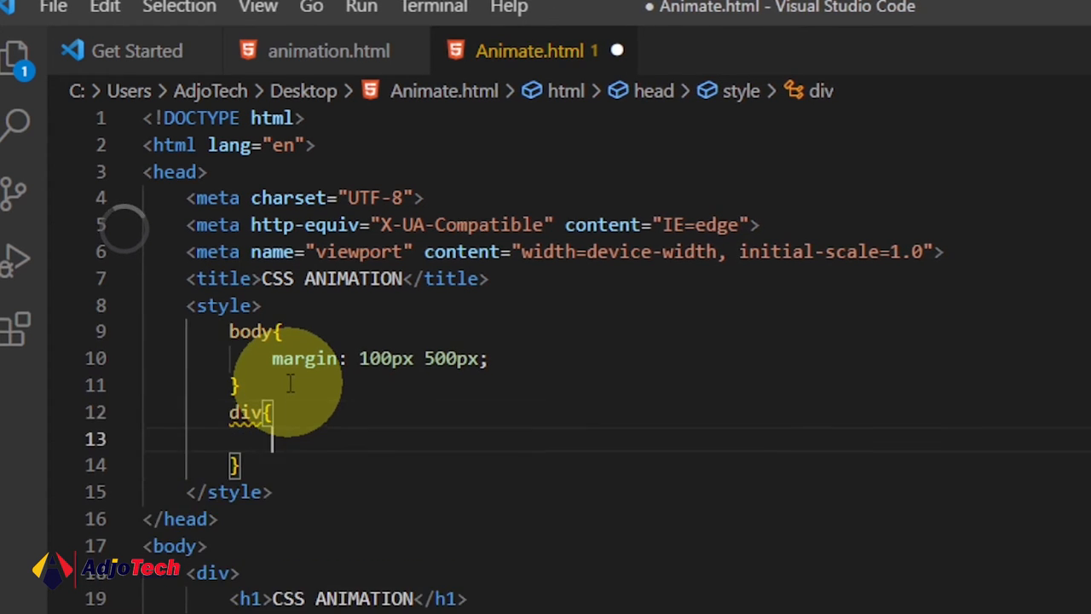
pyautogui.write('width: ;')
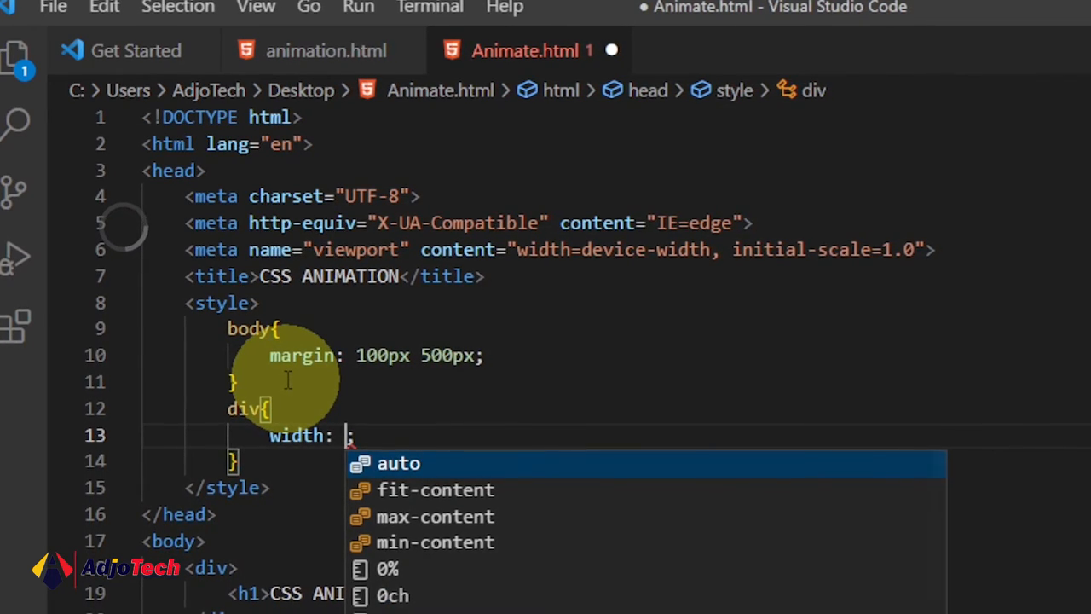
pyautogui.write('400px')
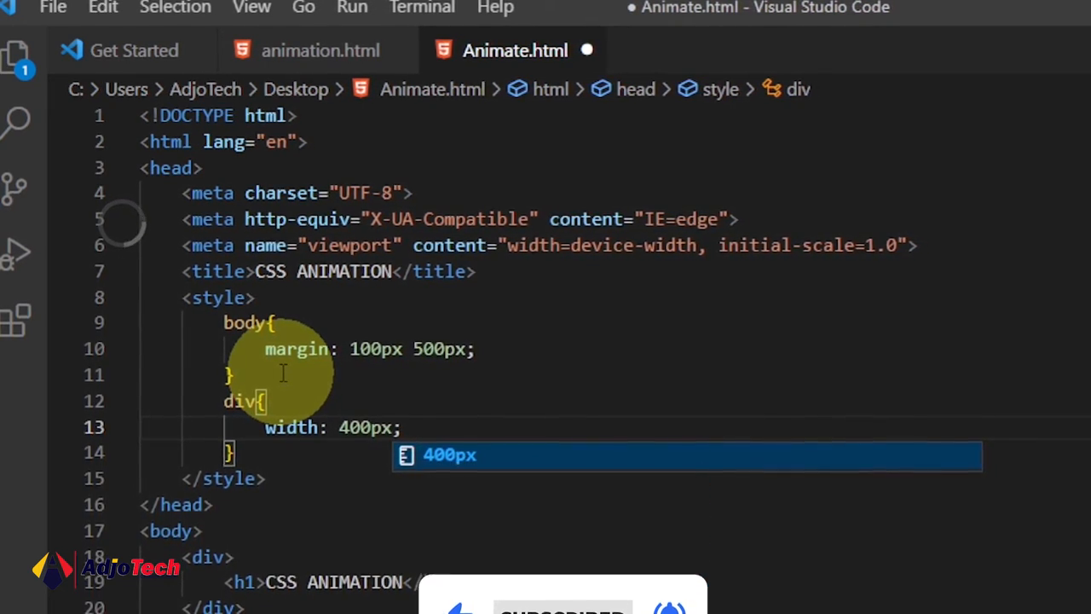
pyautogui.press('Enter')
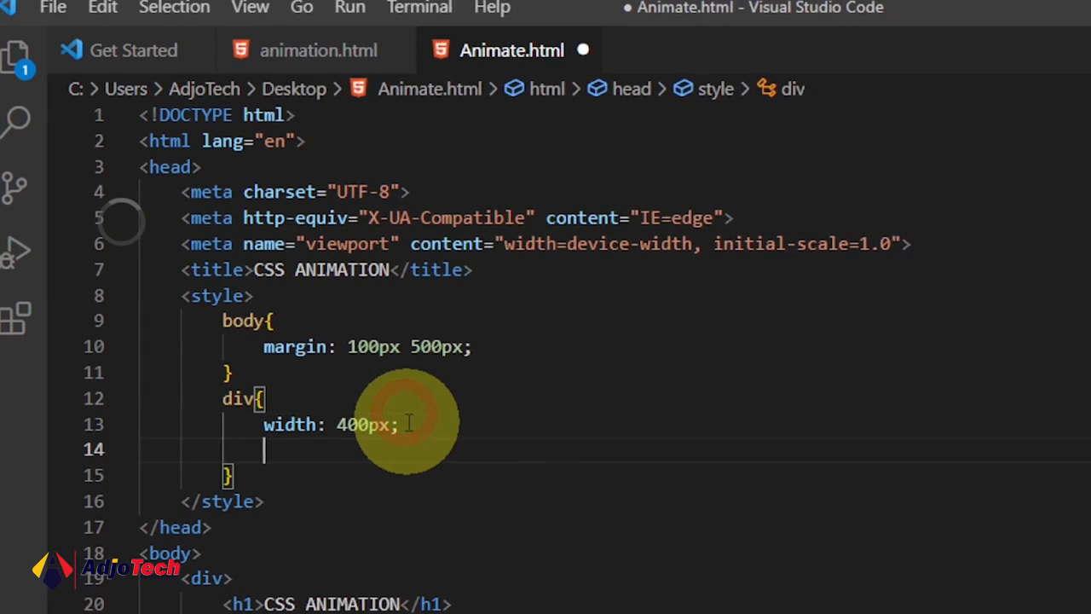
pyautogui.write('H')
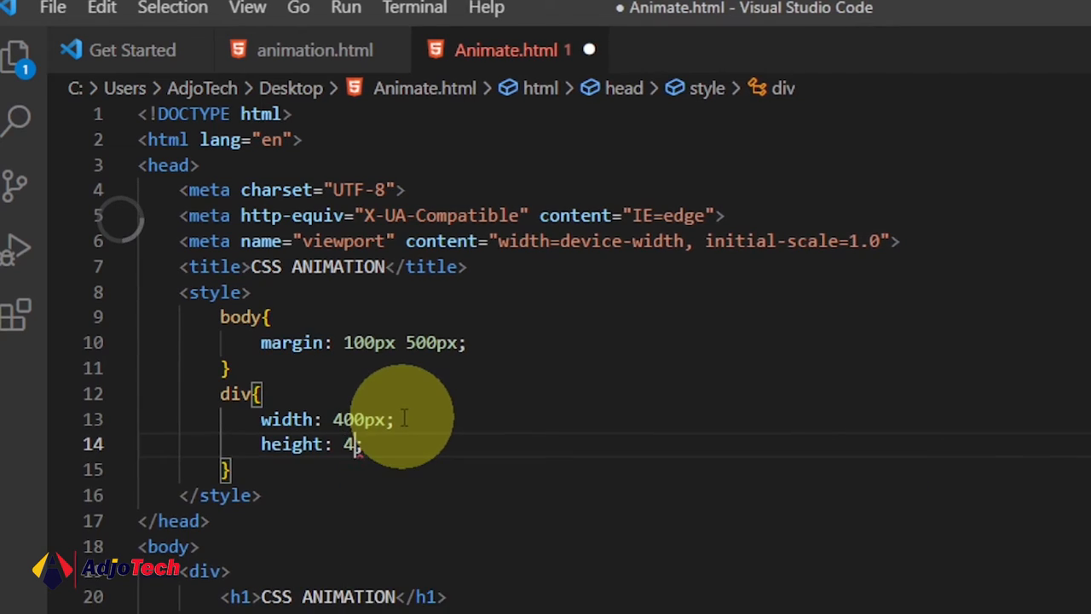
pyautogui.write('00P')
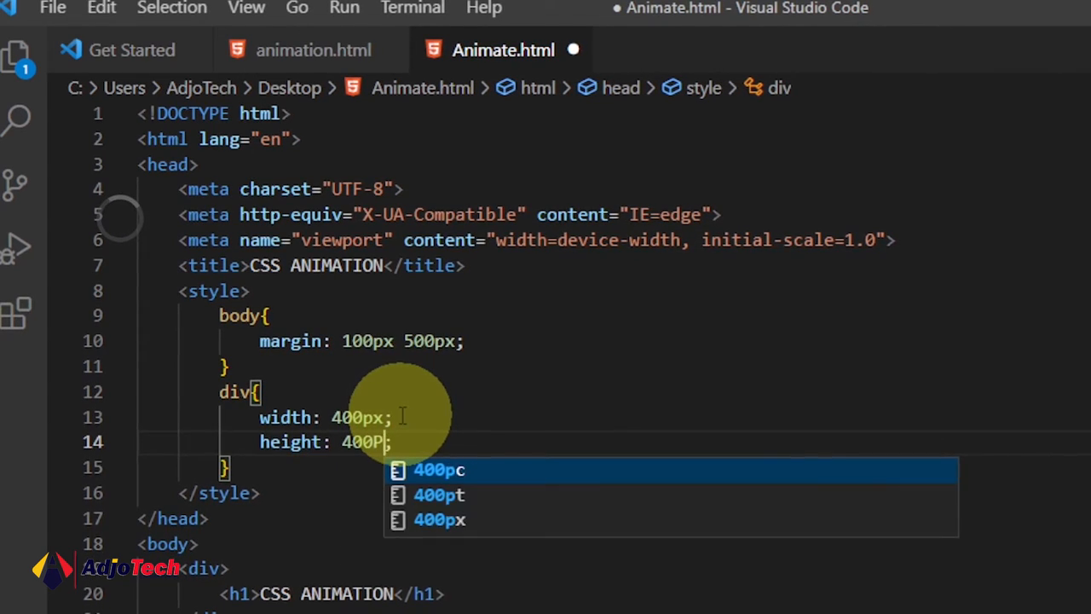
pyautogui.write('x')
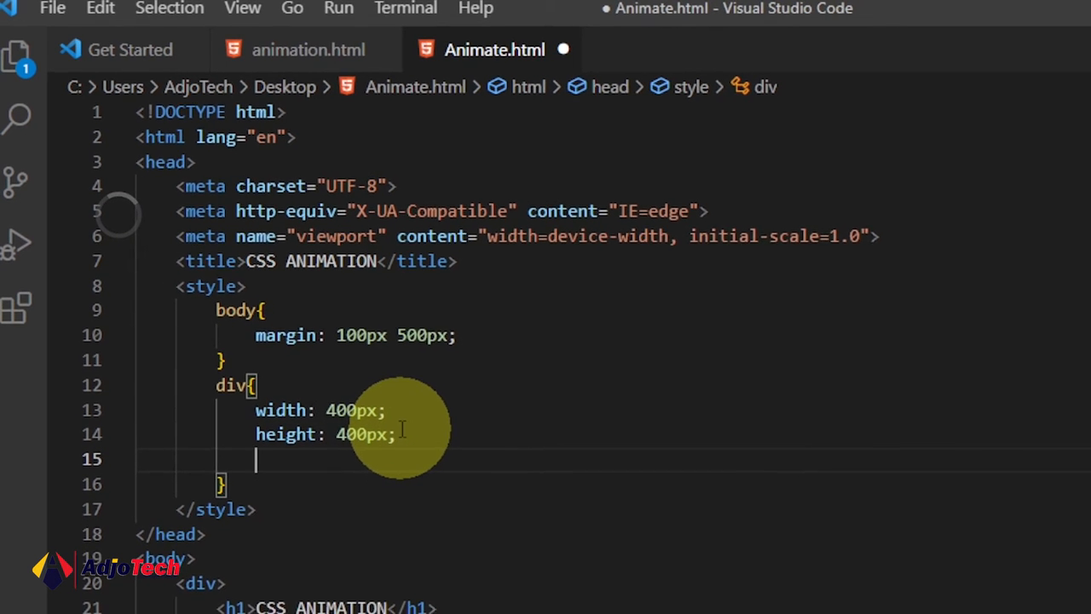
pyautogui.write('background-color: ;')
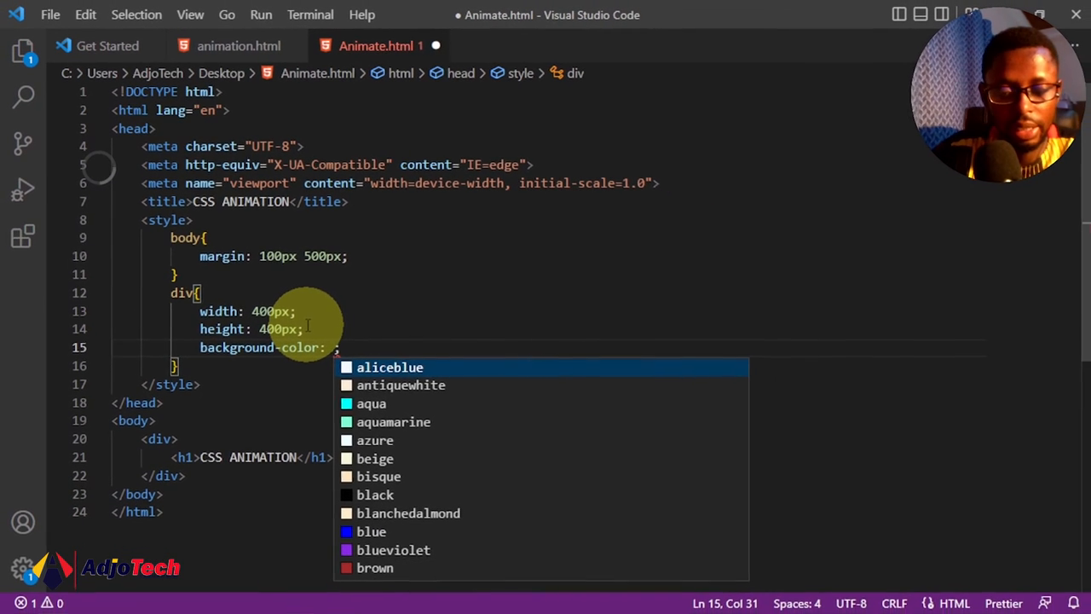
pyautogui.write('blueviolet')
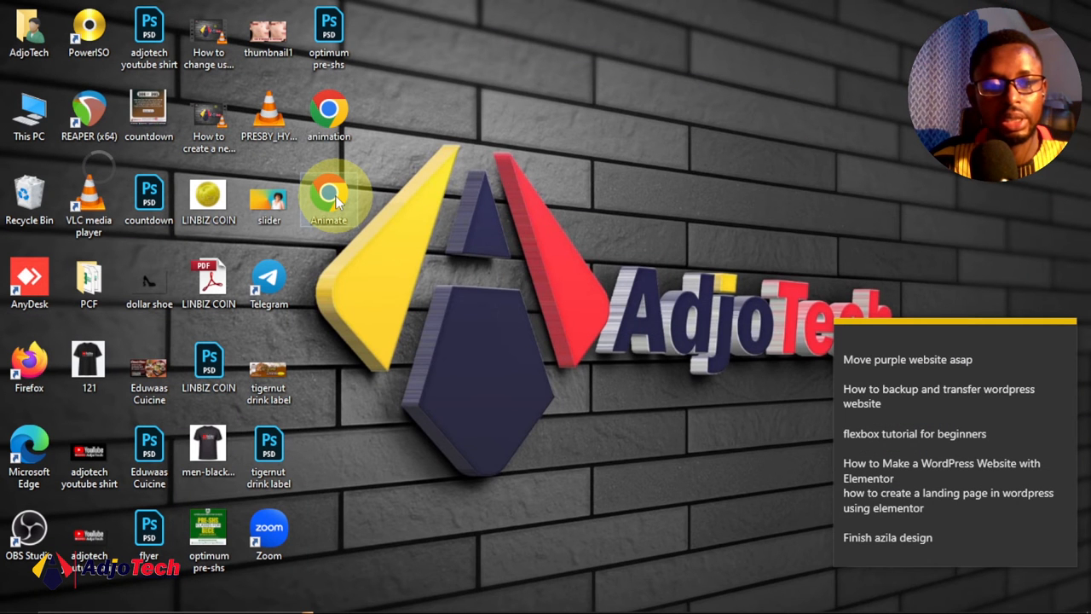
# Open the Animate page from the desktop in Chrome to preview the blueviolet box
pyautogui.doubleClick(327, 191)
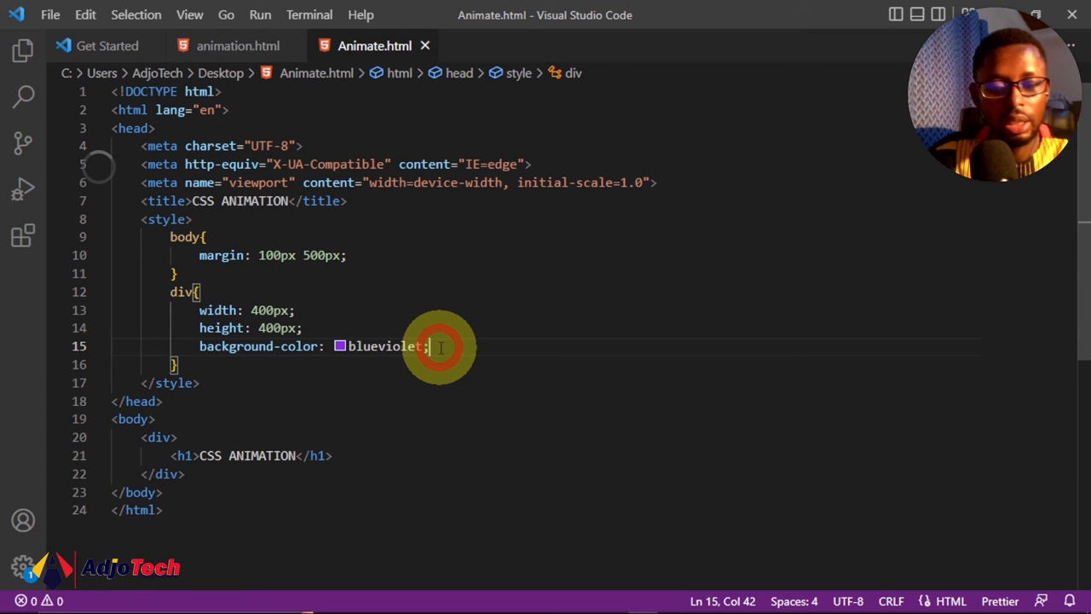
# Give the div rule animation-name: myanimation and animation-duration: 4s
pyautogui.press('Enter')
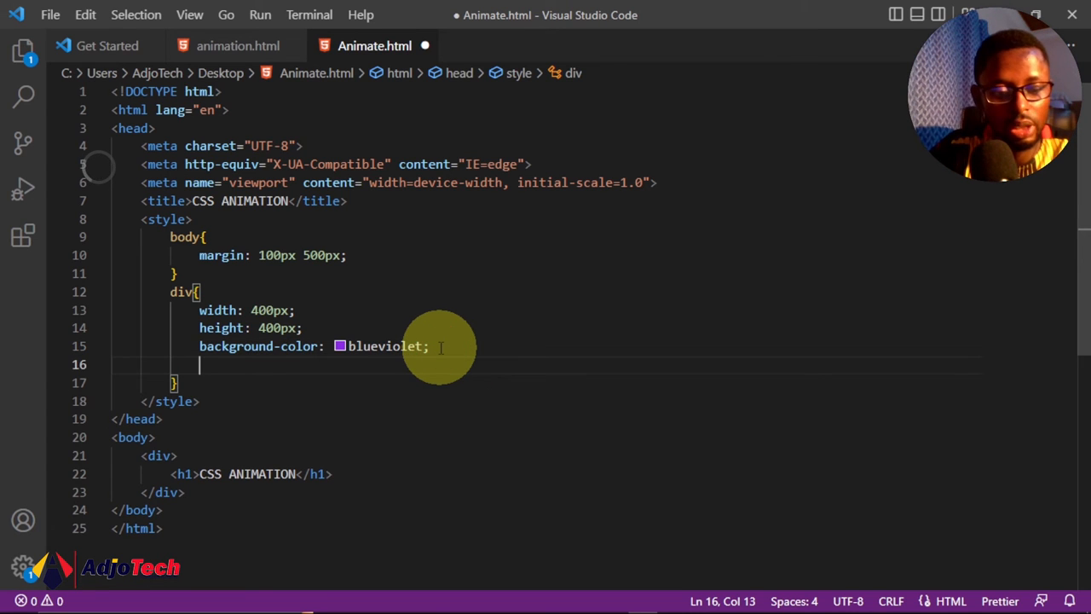
pyautogui.write('anim')
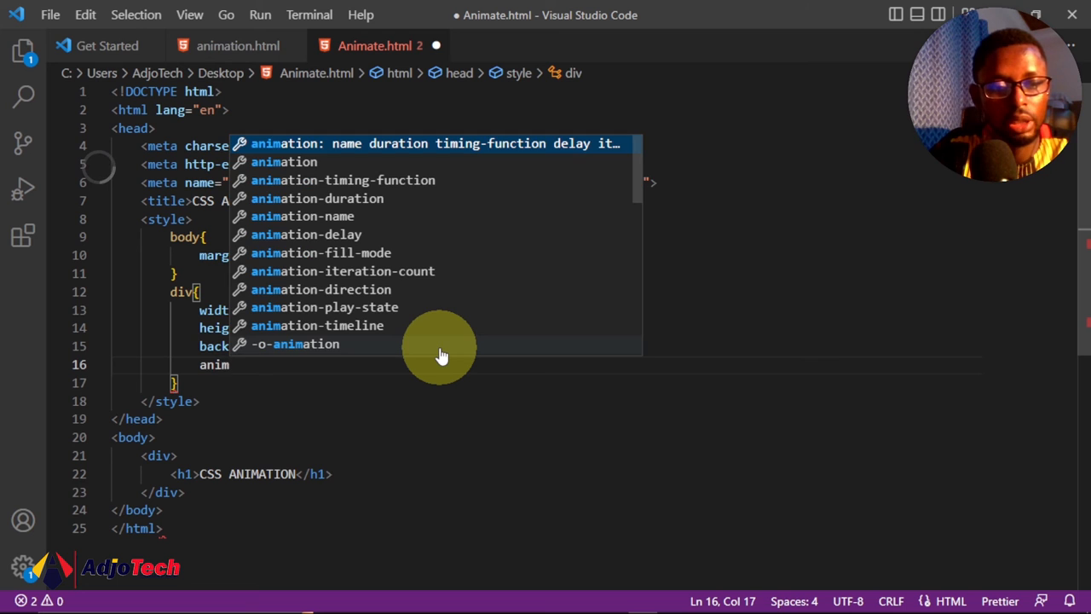
pyautogui.press('Down')
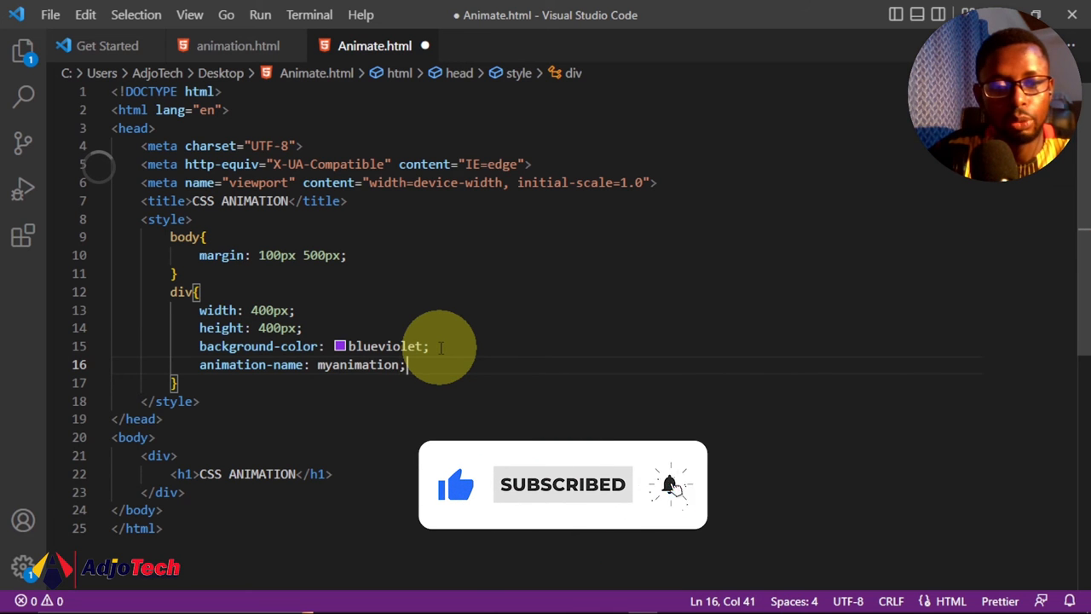
pyautogui.write('animation-duration: ;')
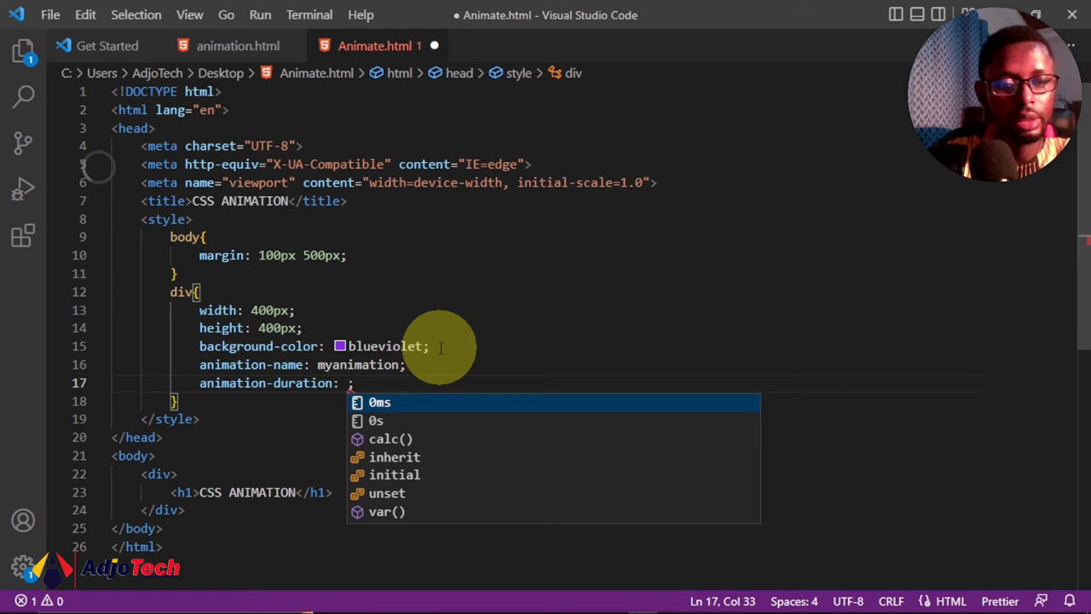
pyautogui.write('4a')
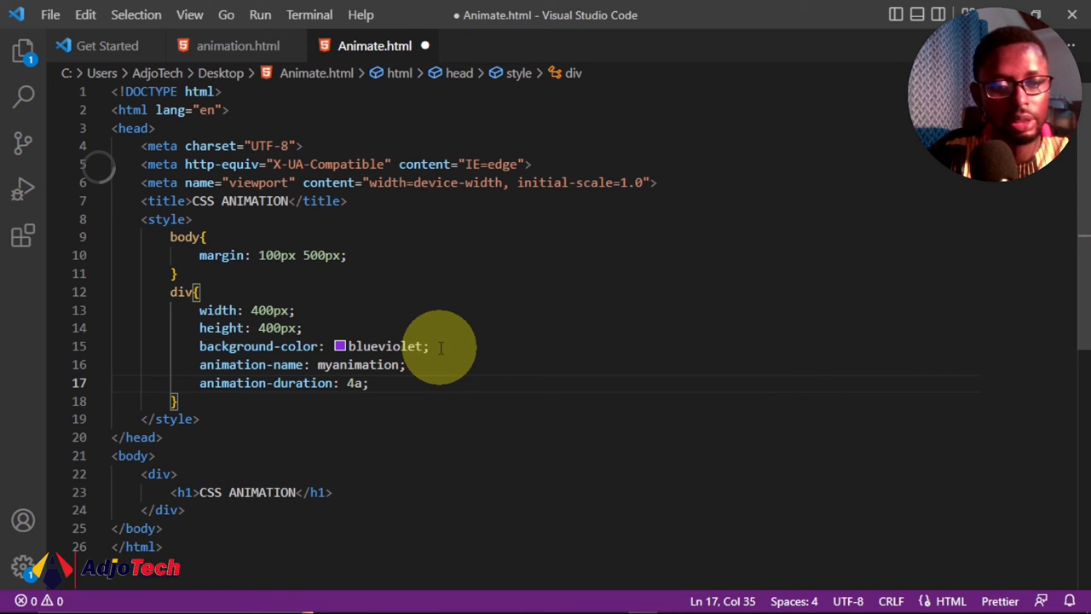
pyautogui.write('s')
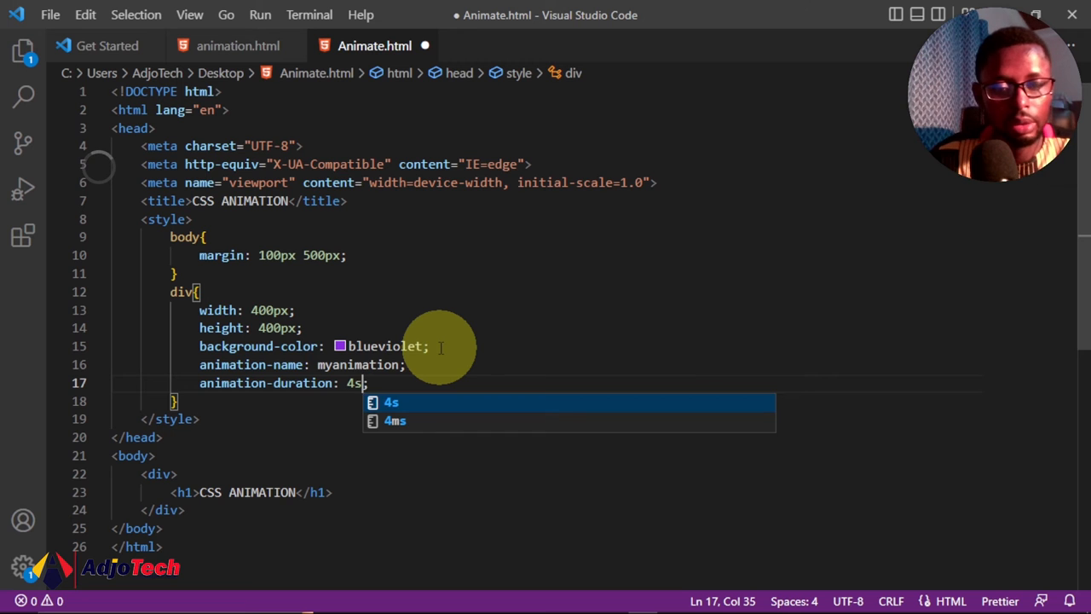
pyautogui.press('Enter')
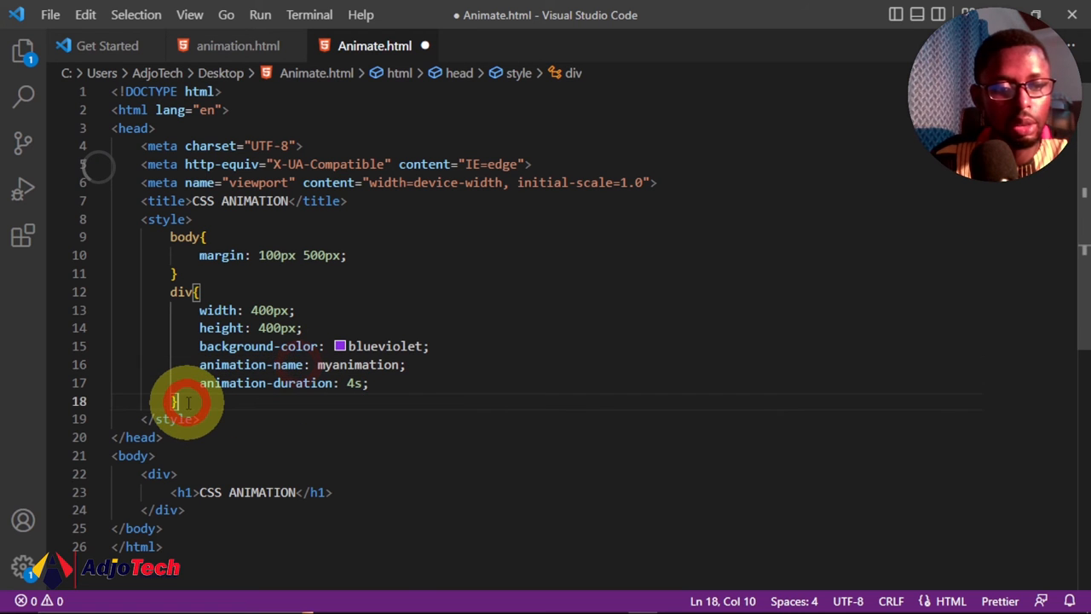
pyautogui.press('enter')
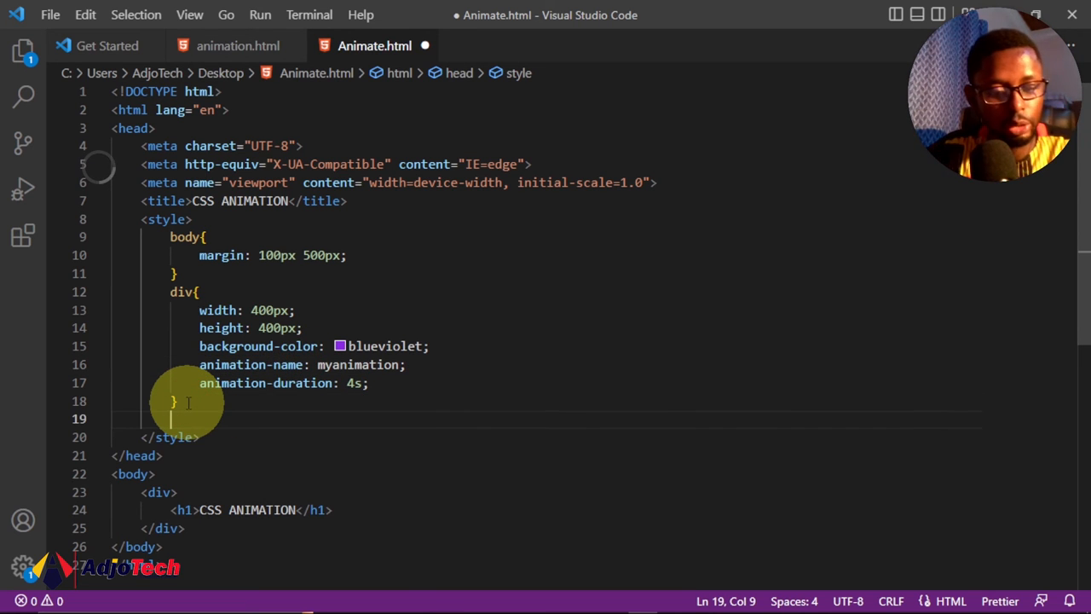
pyautogui.write('@keyframes')
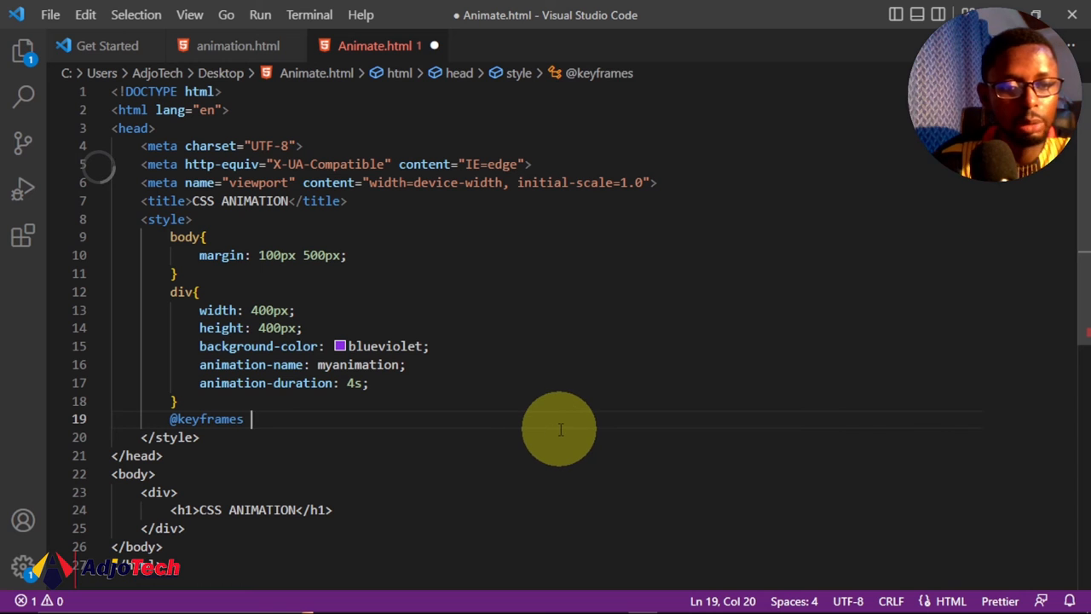
pyautogui.write('my')
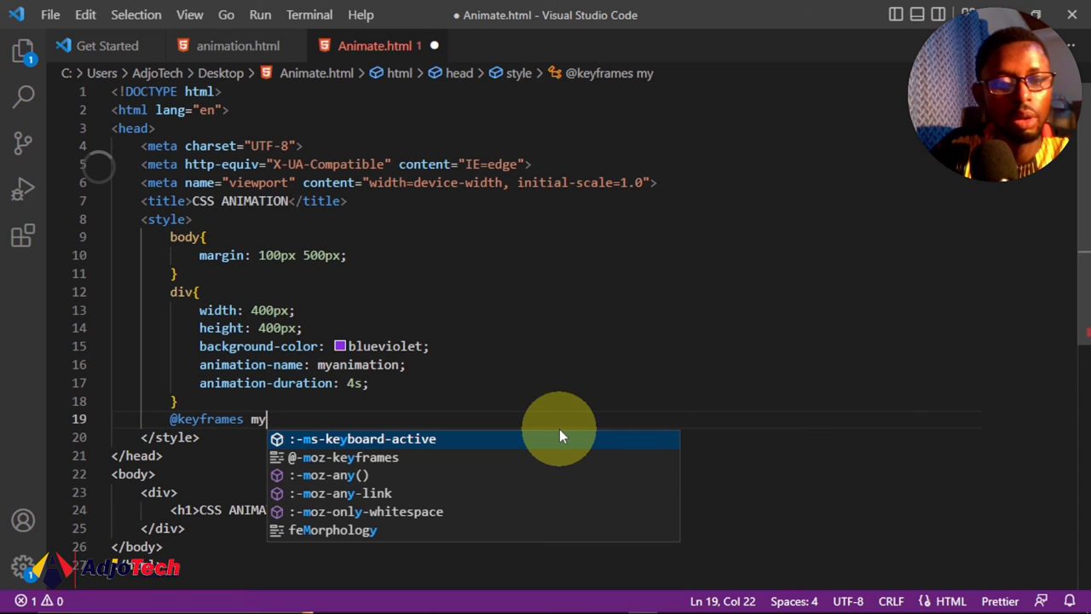
pyautogui.write('animaito')
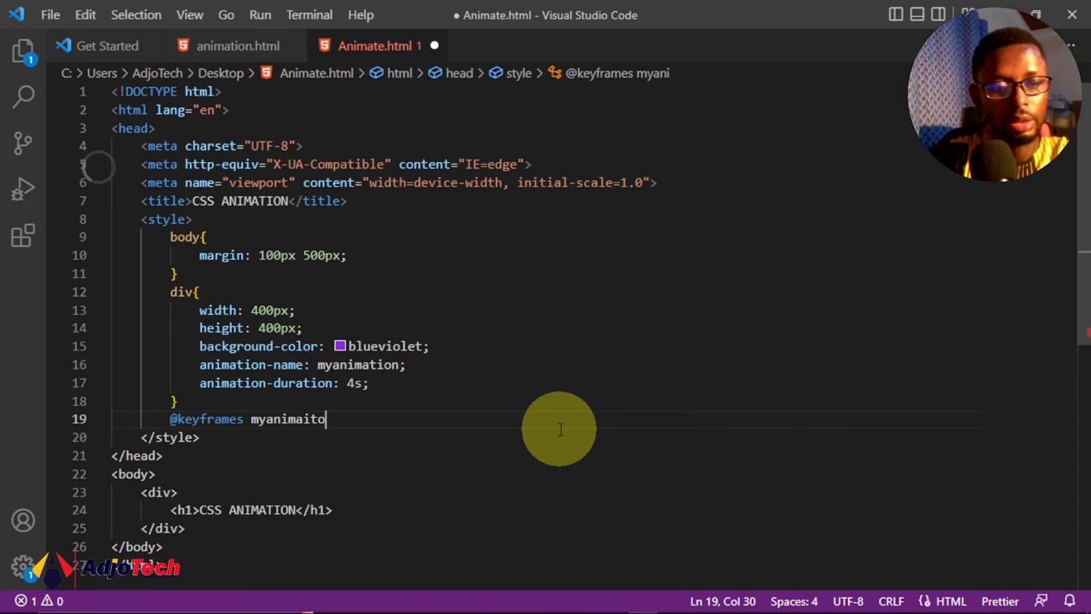
pyautogui.press('Backspace')
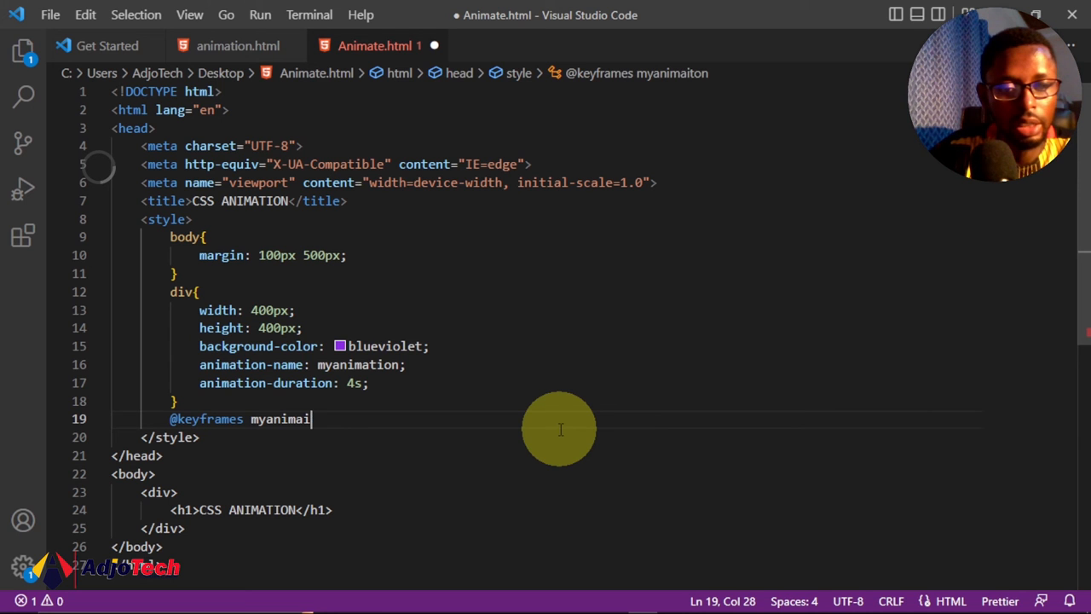
pyautogui.press('Backspace')
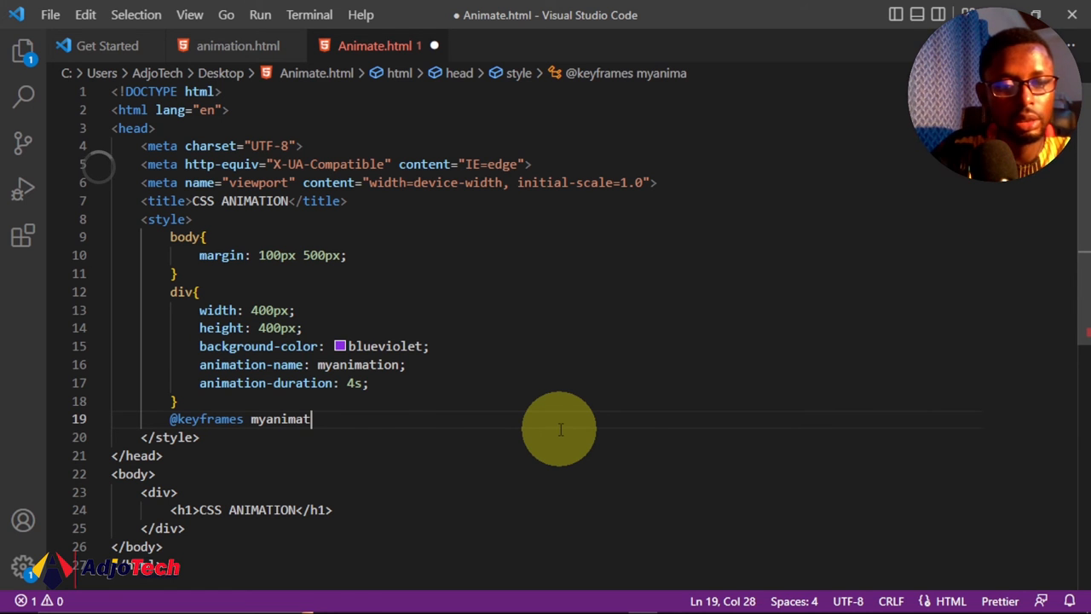
pyautogui.write('ion{')
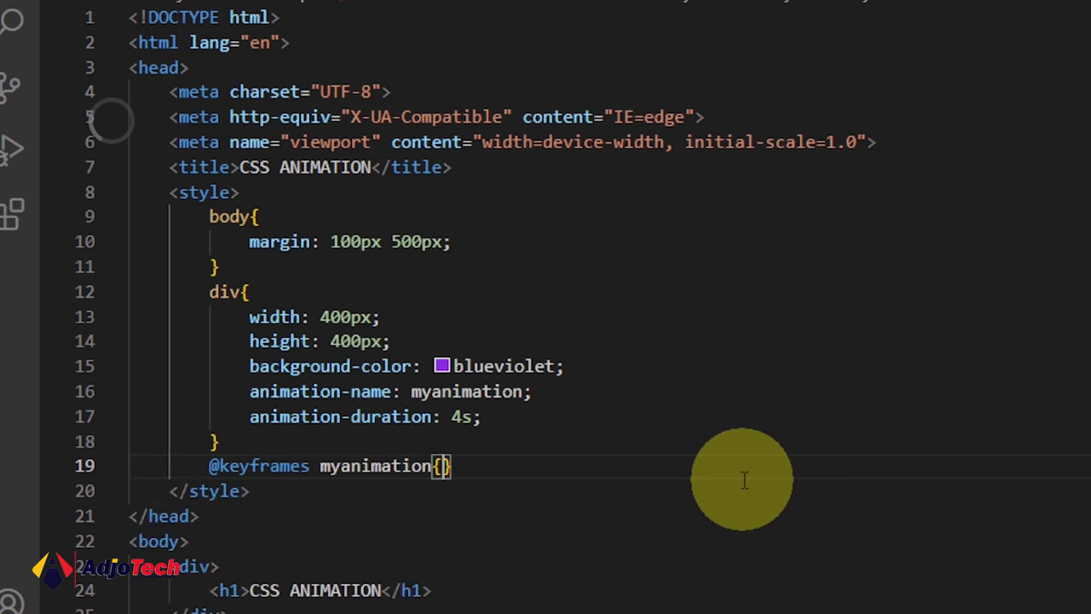
pyautogui.press('Enter')
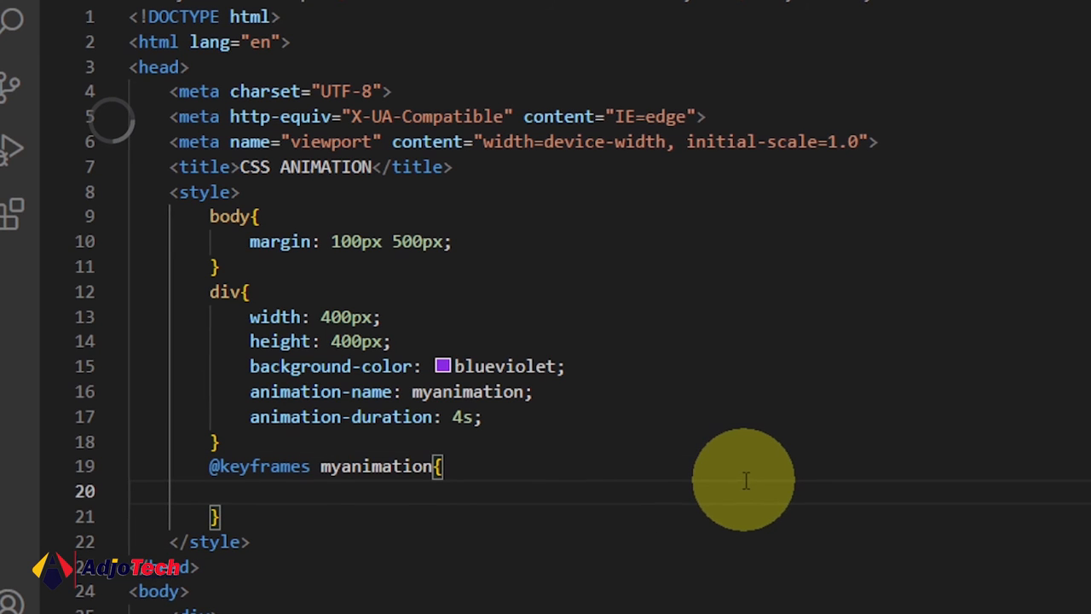
# Define from background-color red and to background-color aqua, then save and switch to the browser
pyautogui.write('from')
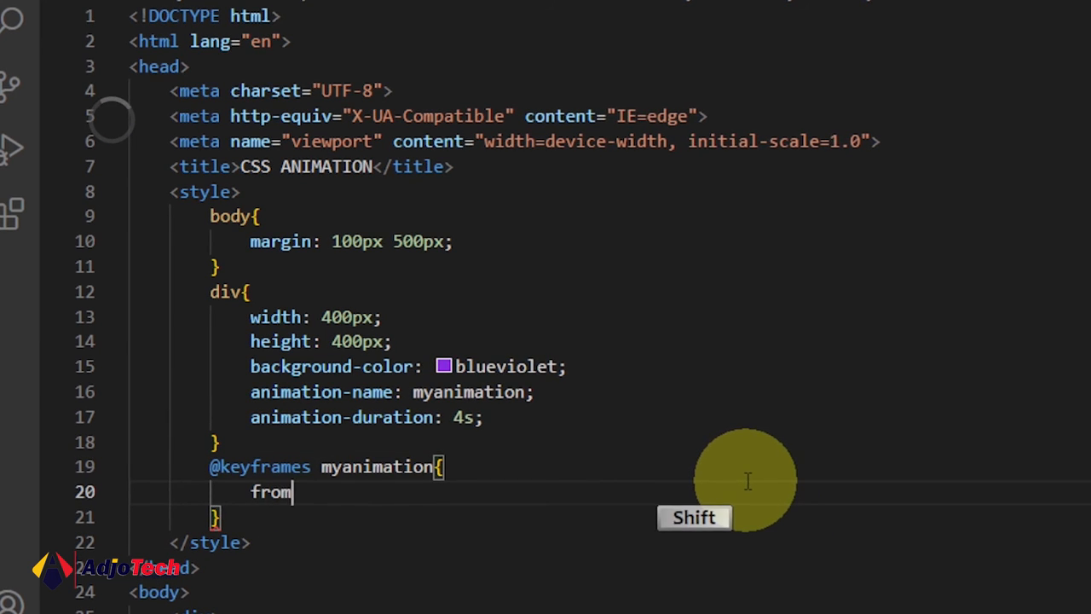
pyautogui.write('{background-color: ;')
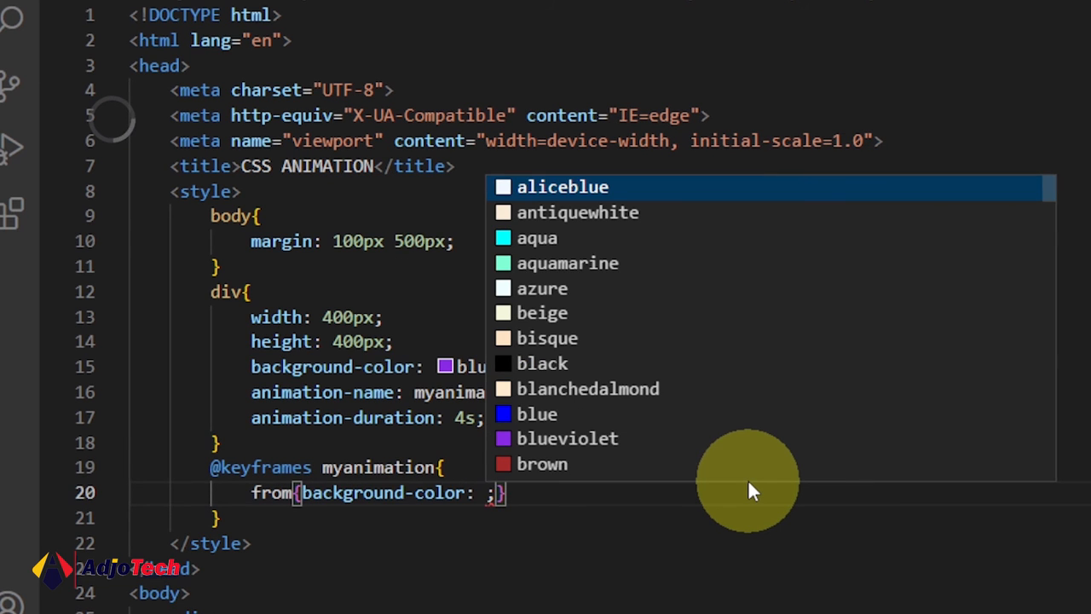
pyautogui.write('red')
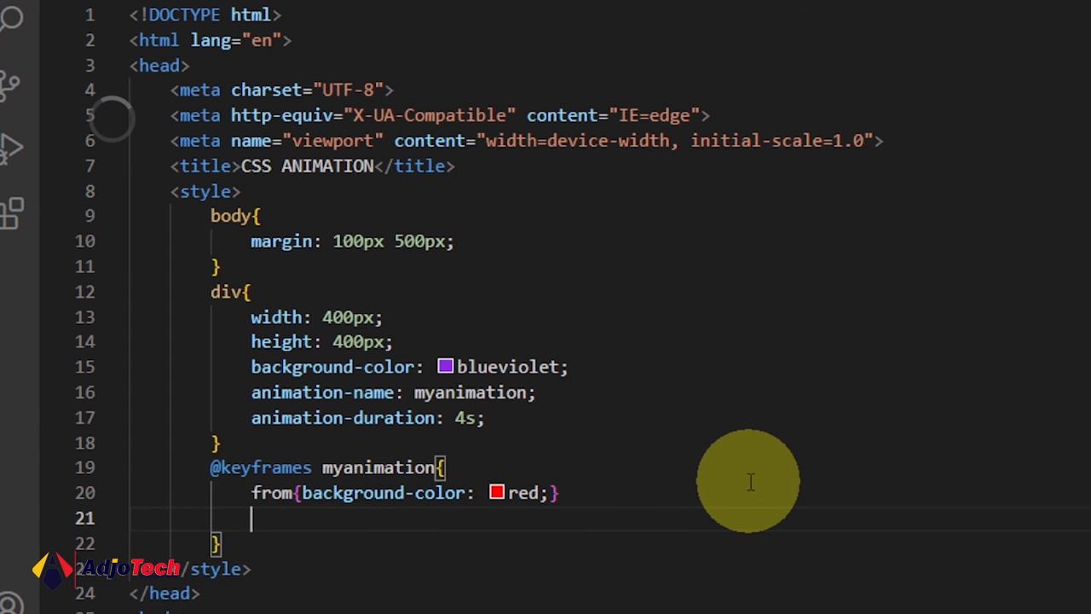
pyautogui.write('to {')
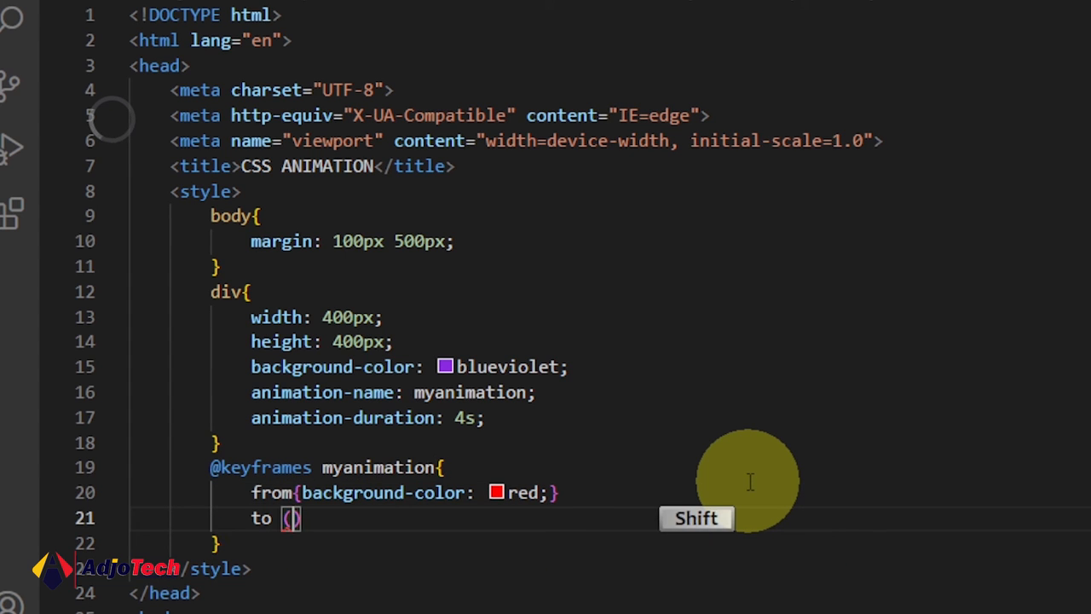
pyautogui.press('Backspace')
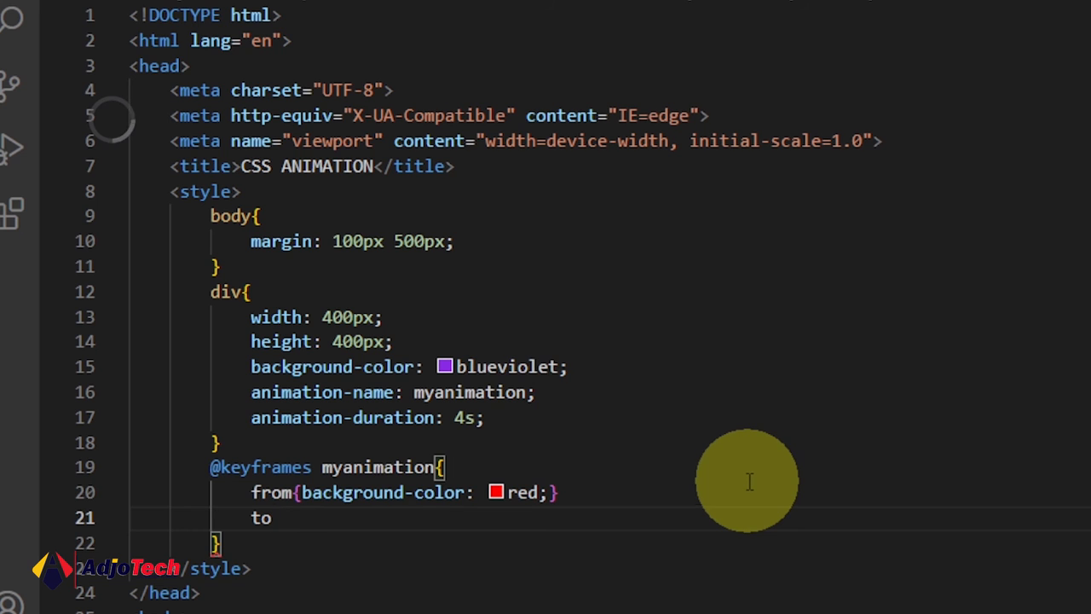
pyautogui.write('{')
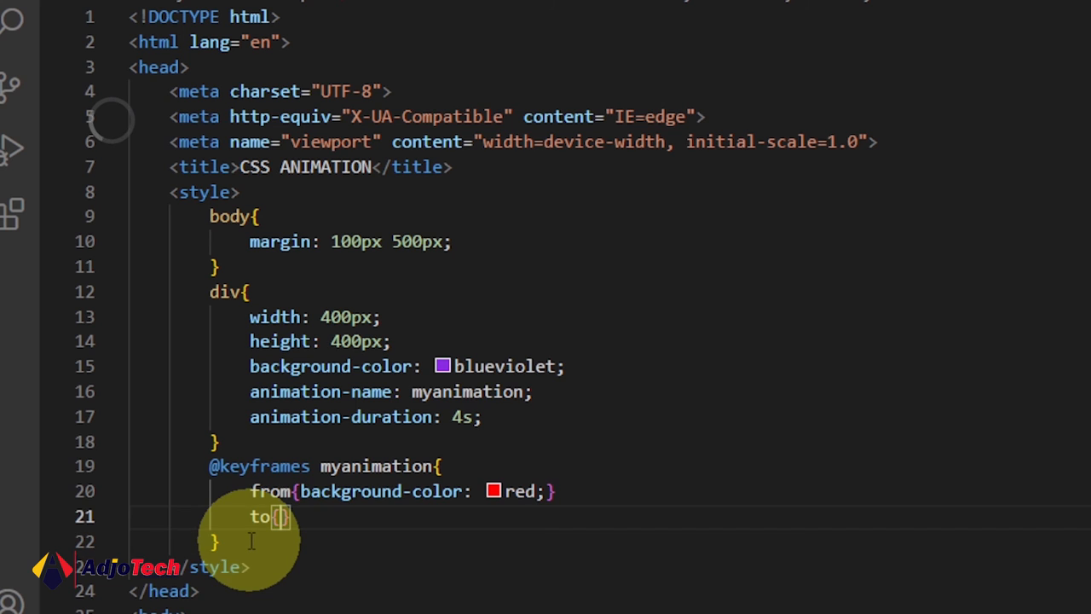
pyautogui.write('b')
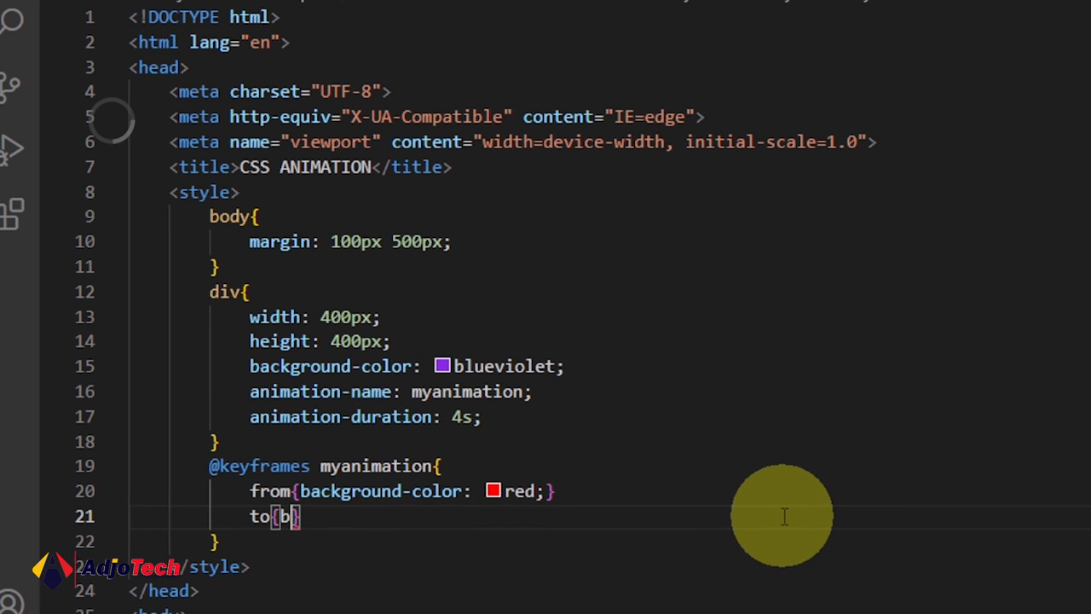
pyautogui.write('ackground-color: ;')
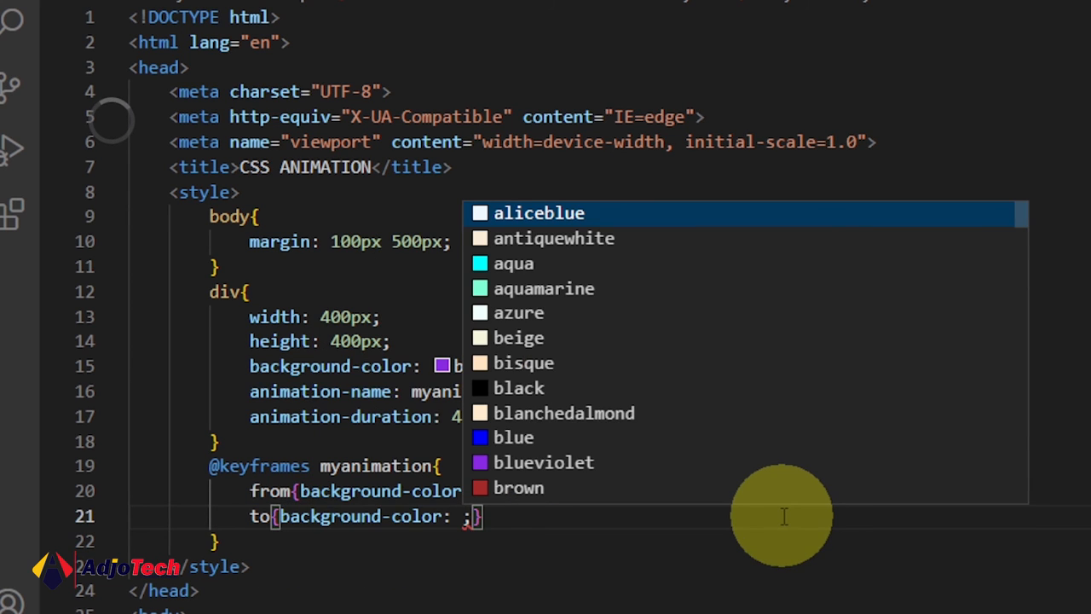
pyautogui.press('Down')
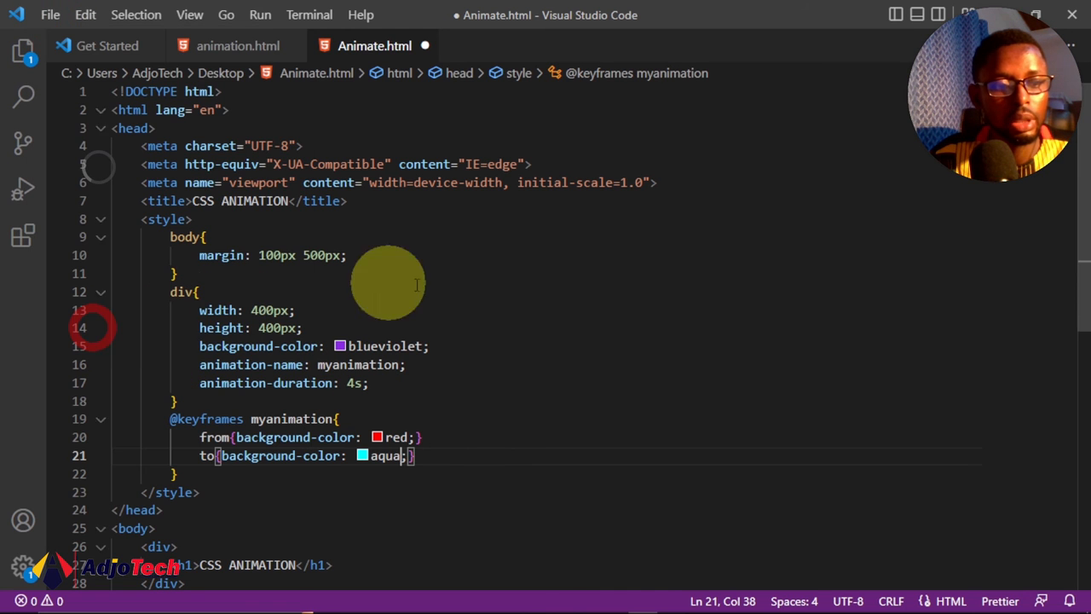
pyautogui.press('alt+tab')
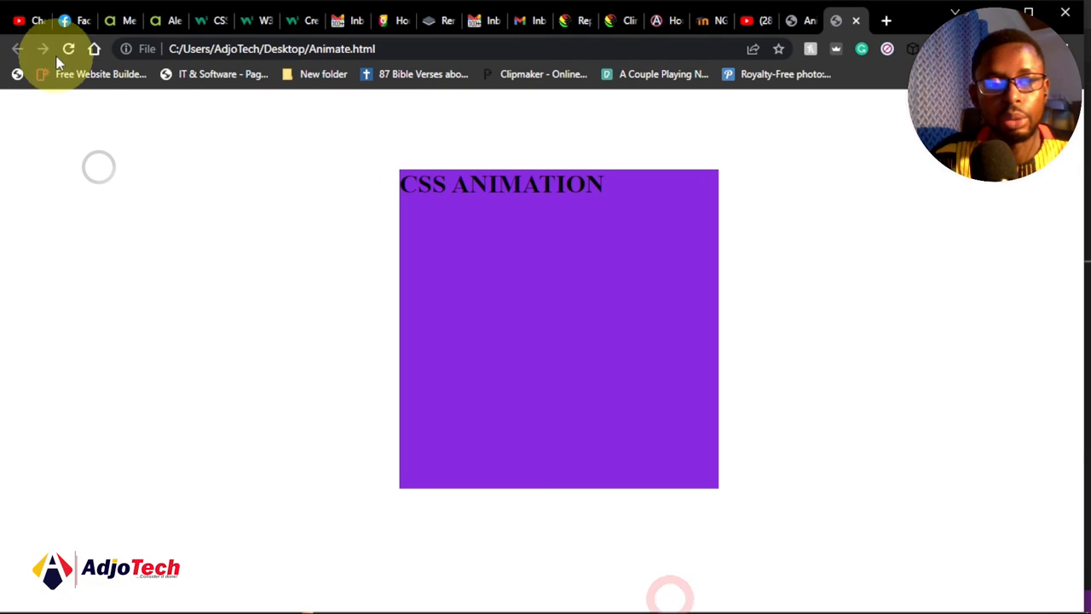